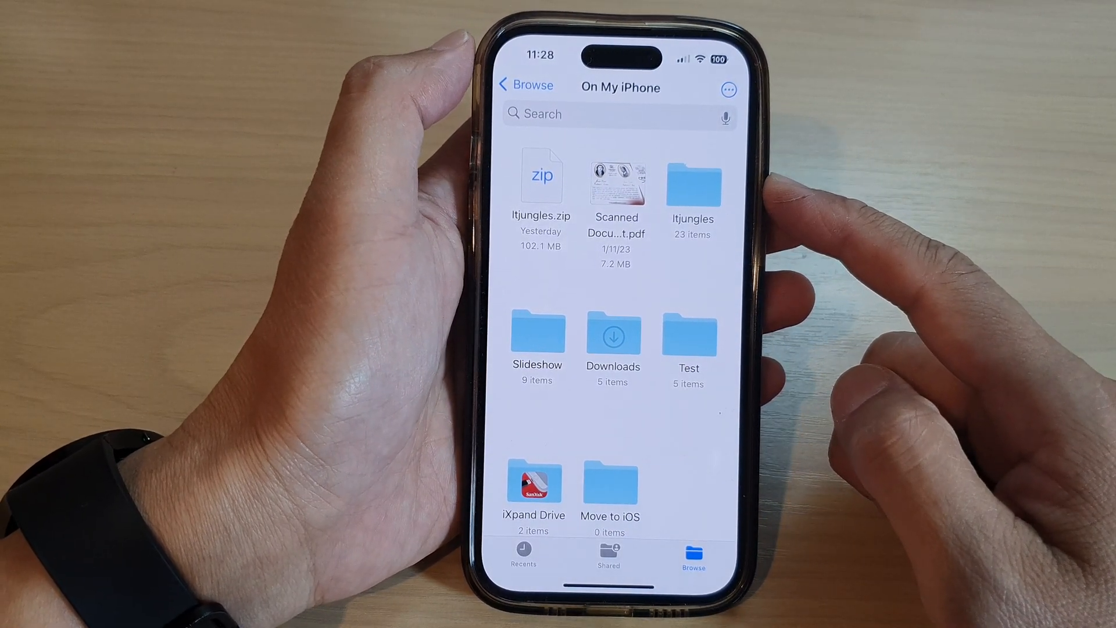
# Leave Files for the Home Screen and swipe across to the App Library
pyautogui.click(527, 84)
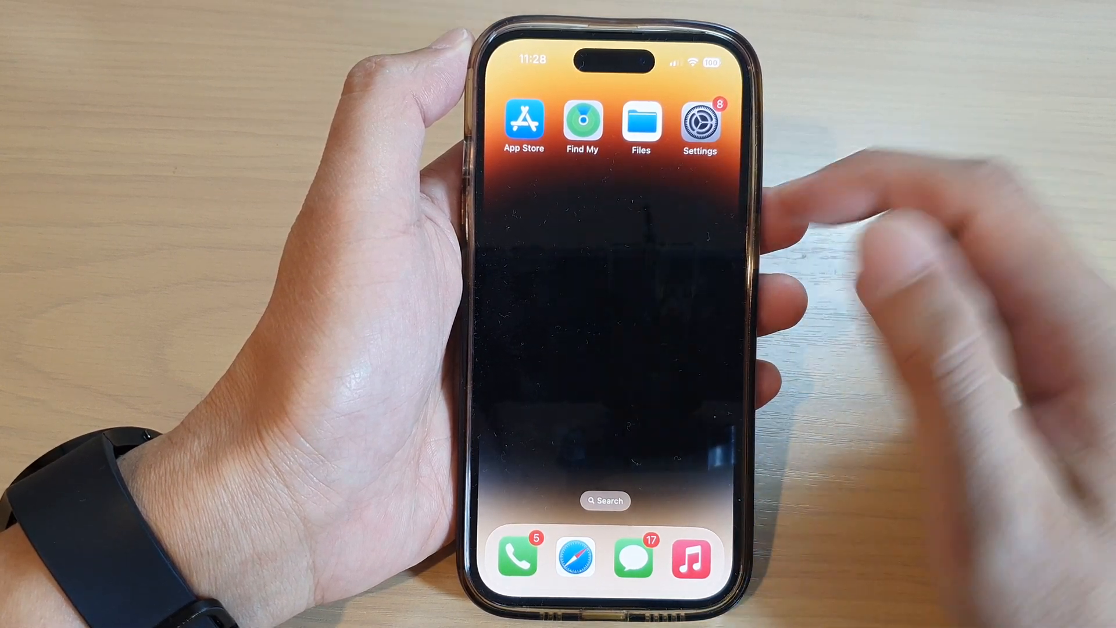
pyautogui.hscroll(-3)
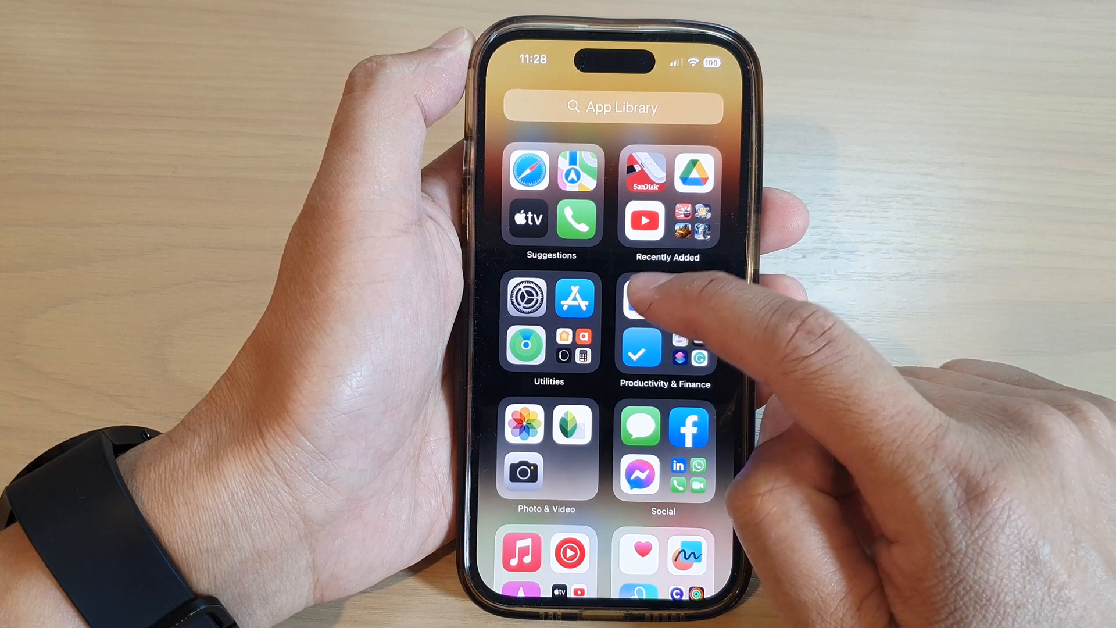
# Reopen Files from the App Library and scroll Browse to its Locations, Favorites and Tags
pyautogui.click(639, 299)
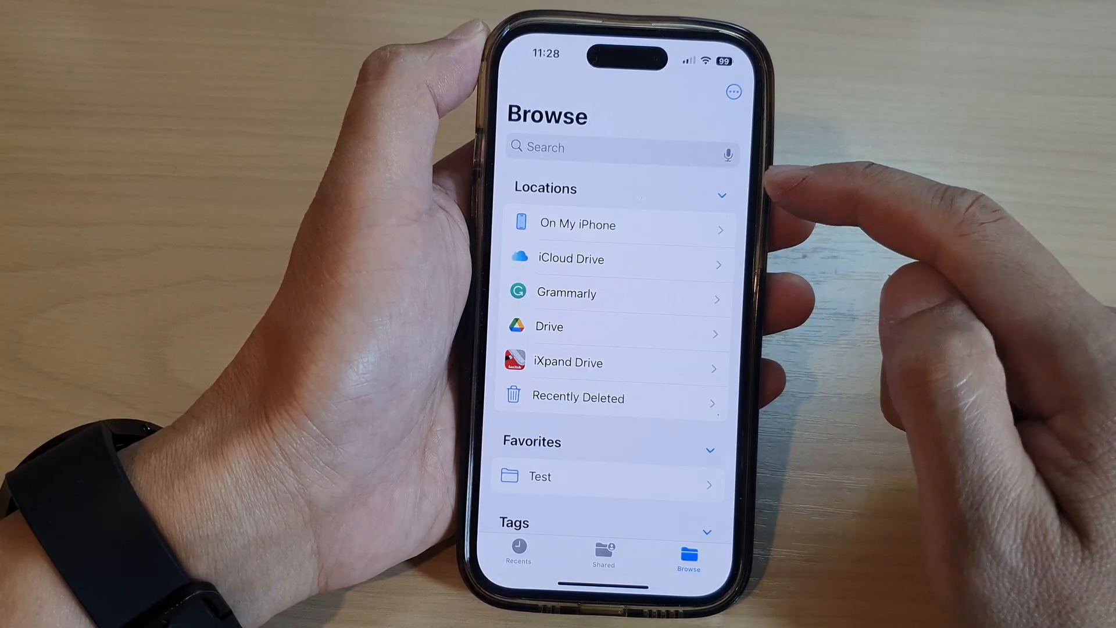
pyautogui.moveTo(783, 248)
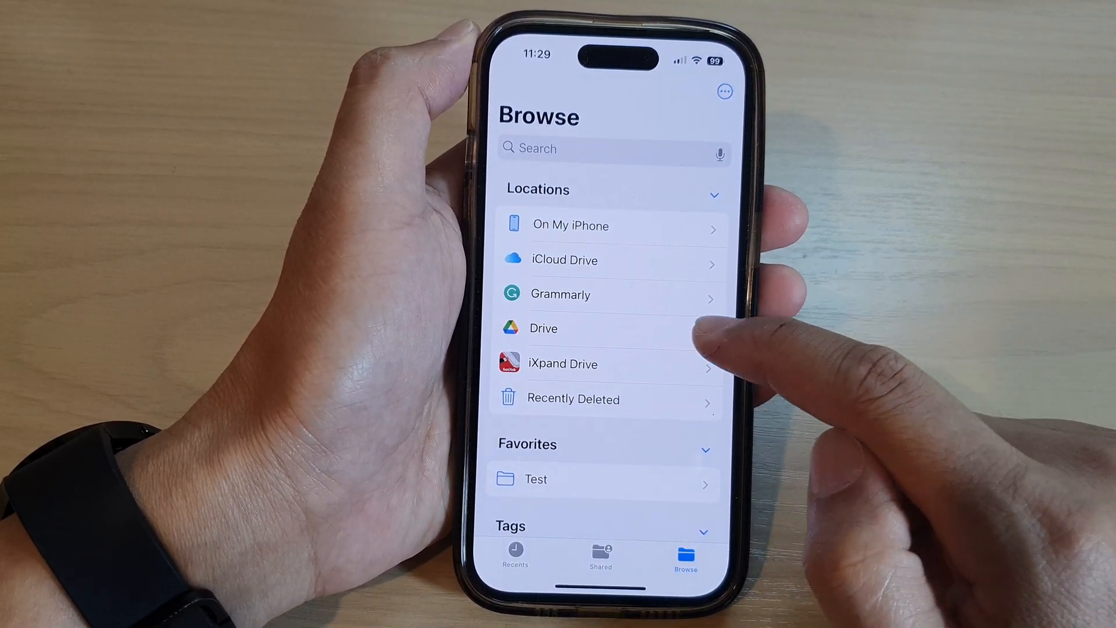
pyautogui.click(543, 328)
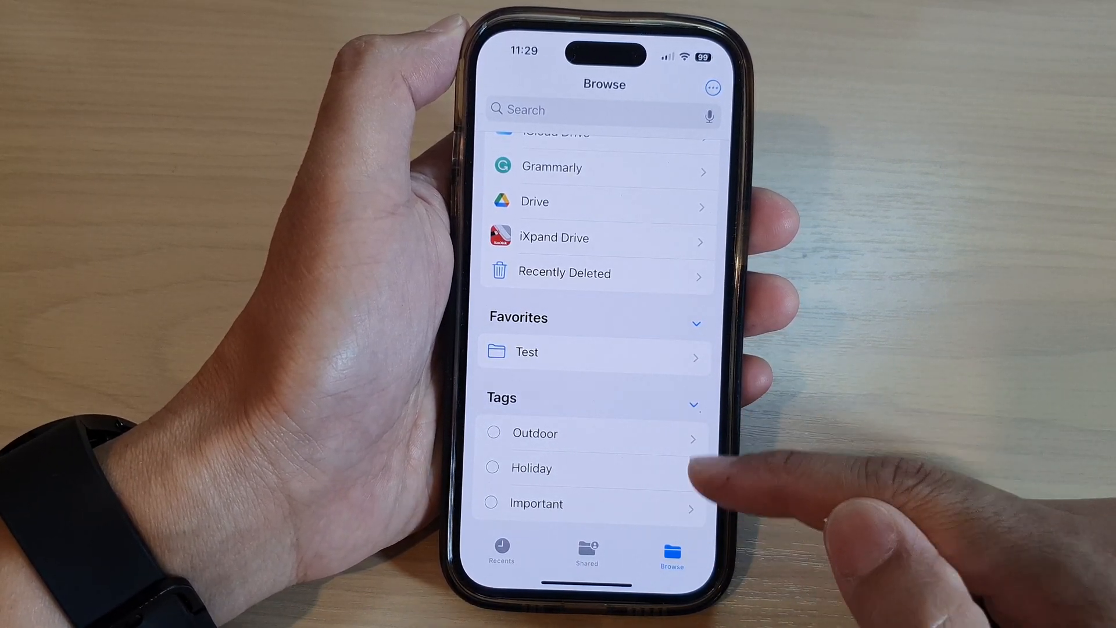
pyautogui.scroll(-3)
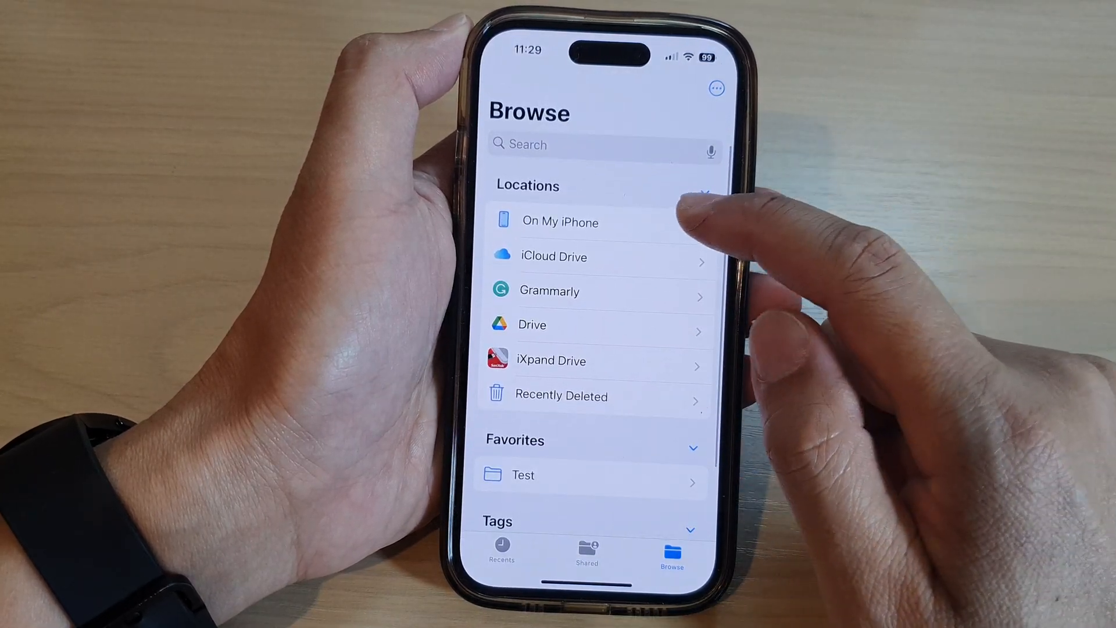
# View the Get Info details of the scanned PDF in On My iPhone
pyautogui.click(560, 221)
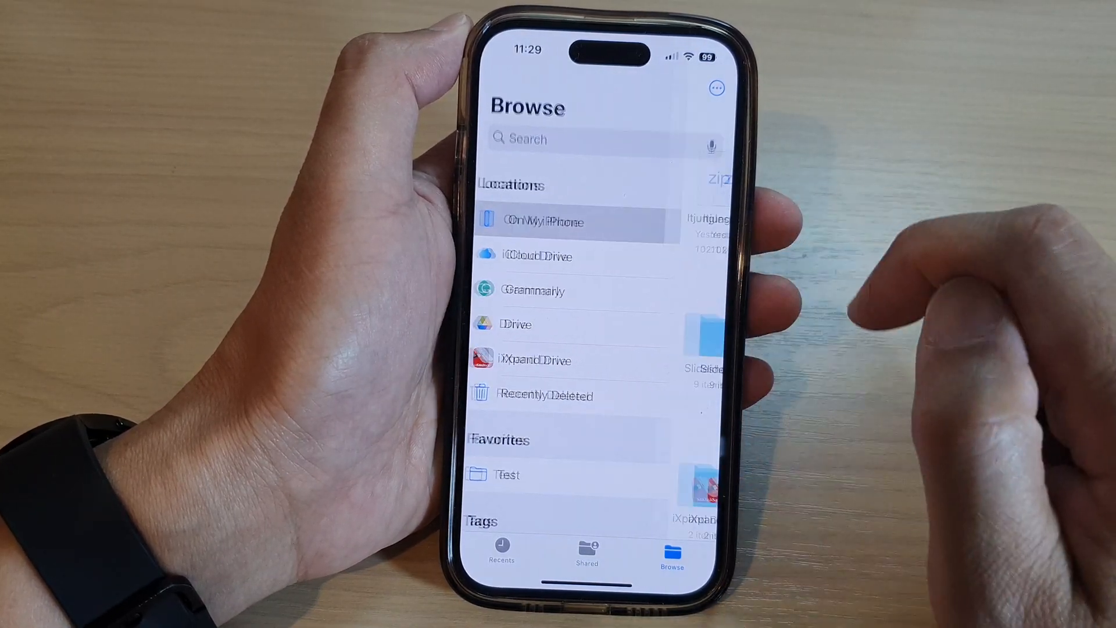
pyautogui.click(541, 222)
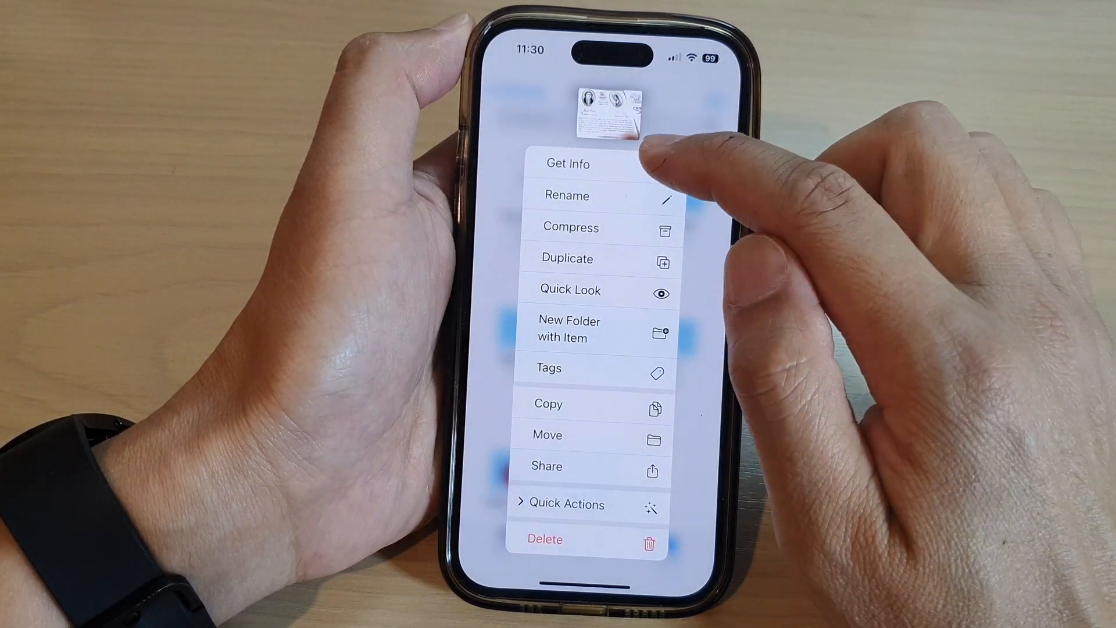
pyautogui.click(566, 164)
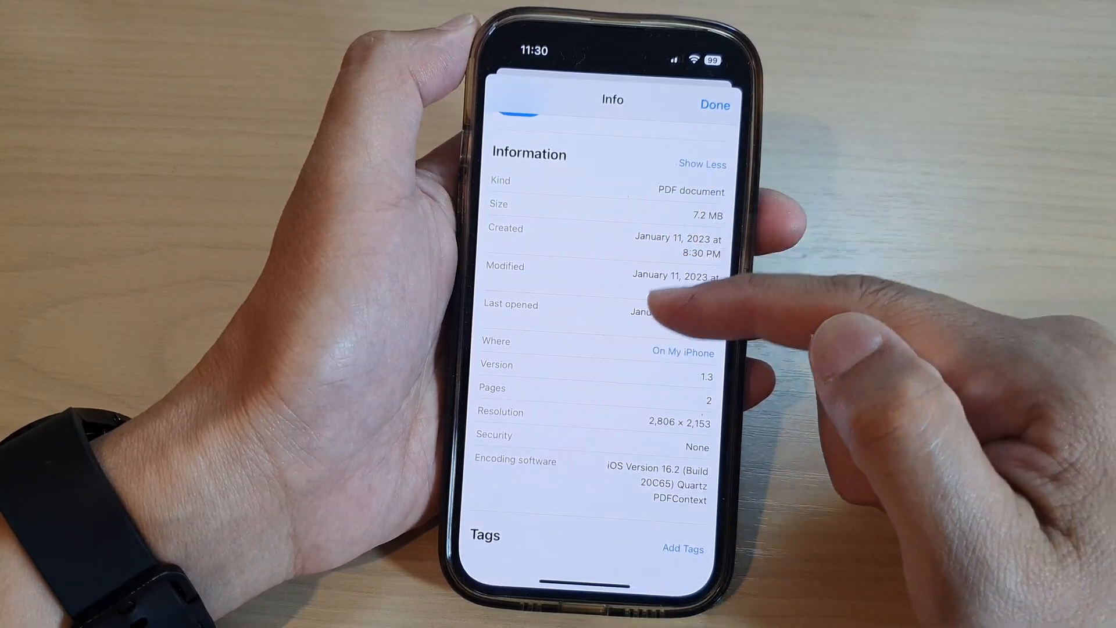
pyautogui.click(714, 105)
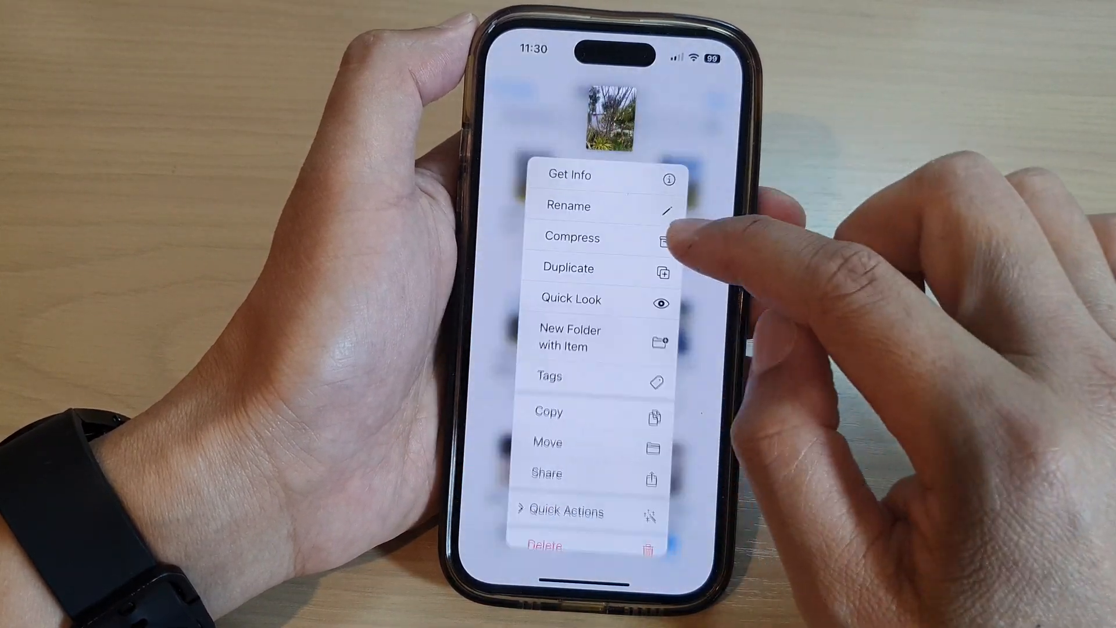
# View the Get Info details of a QuickTime video inside the Slideshow folder
pyautogui.click(570, 176)
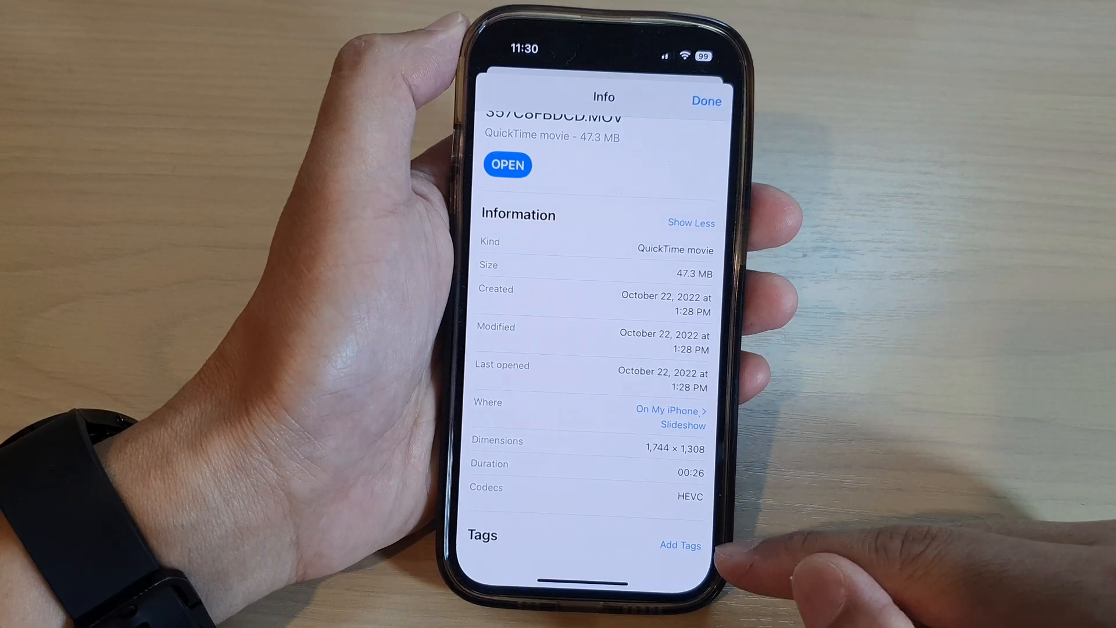
pyautogui.click(706, 102)
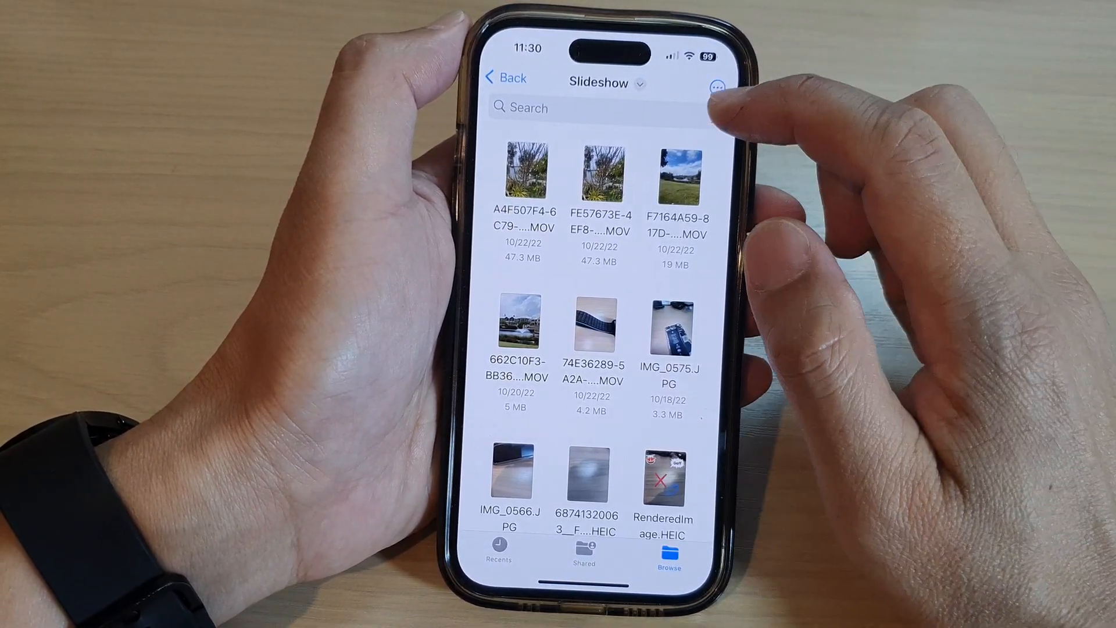
# Group the On My iPhone items by Kind through View Options
pyautogui.click(506, 78)
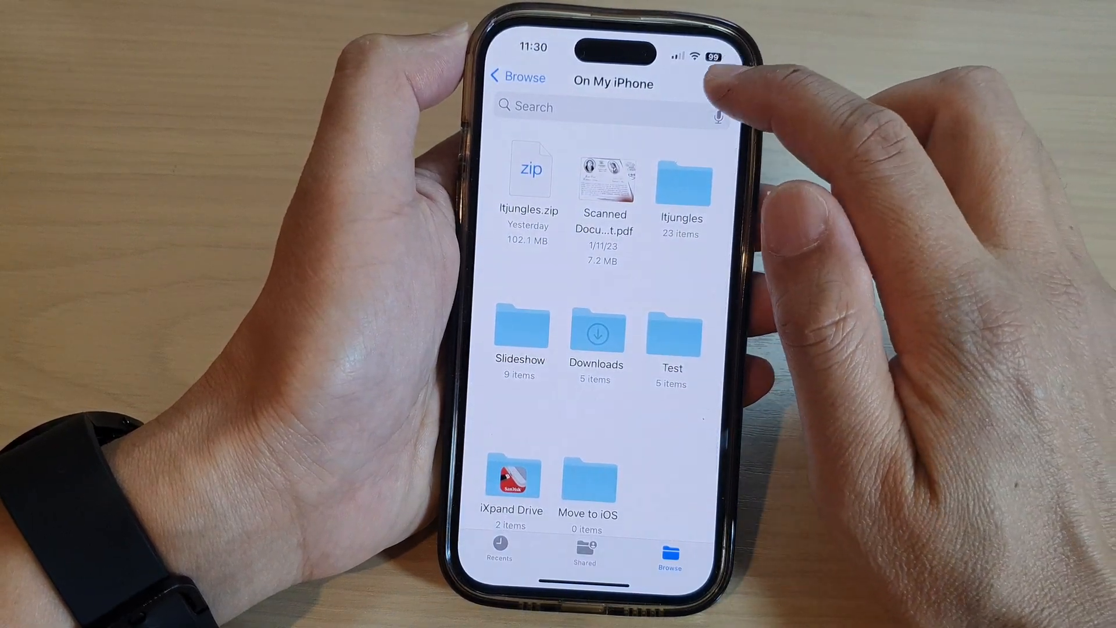
pyautogui.click(721, 88)
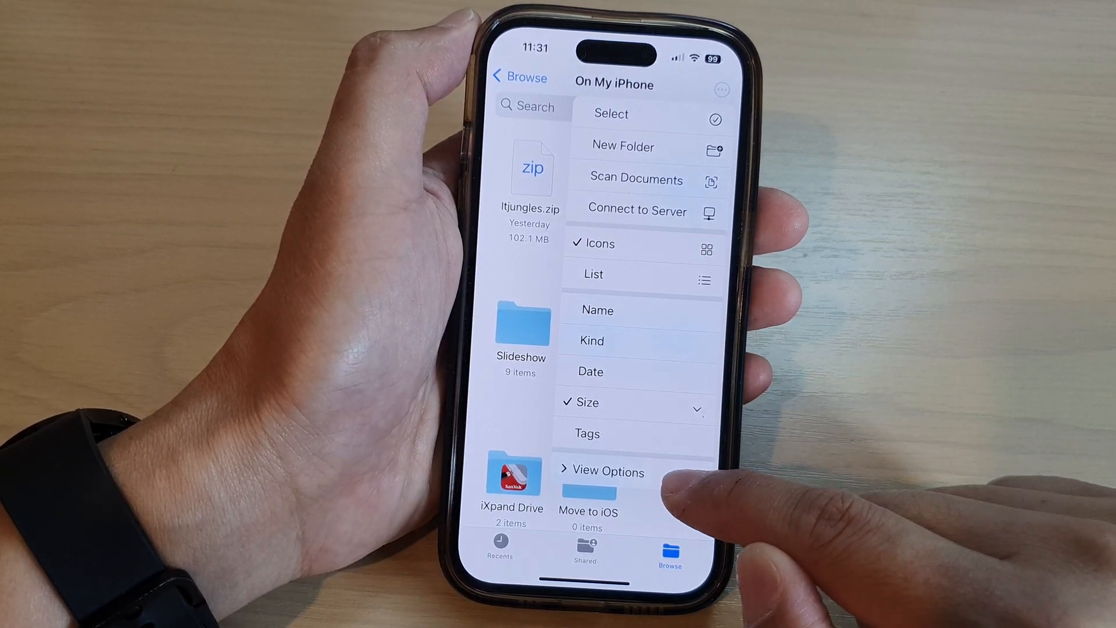
pyautogui.click(608, 471)
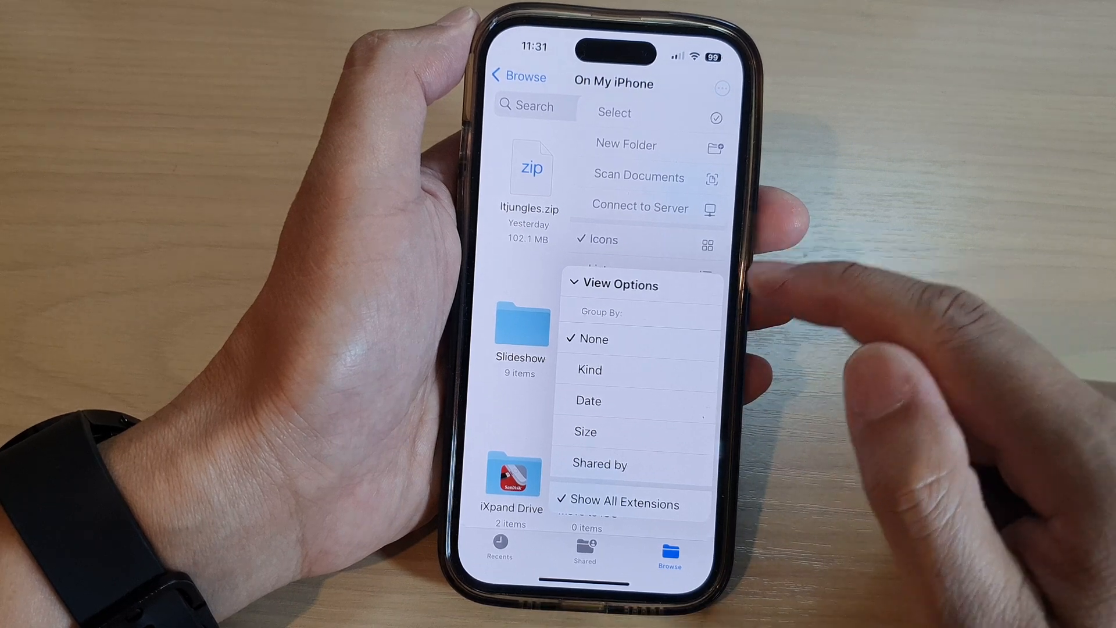
pyautogui.moveTo(712, 369)
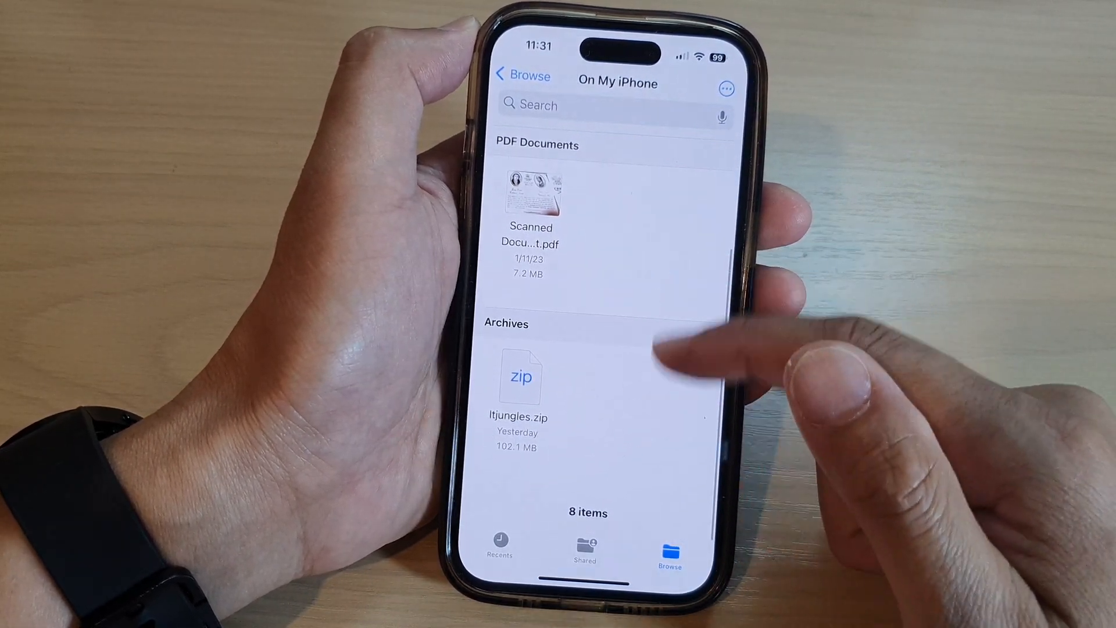
pyautogui.scroll(-3)
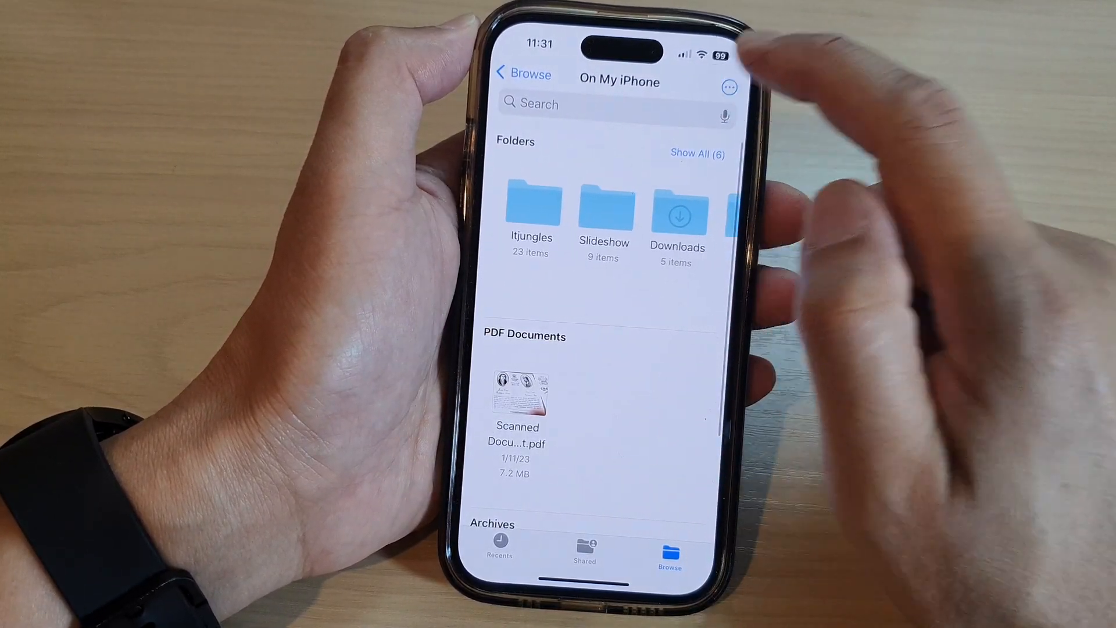
# Turn grouping back to None, restoring the ungrouped size-sorted grid
pyautogui.click(728, 87)
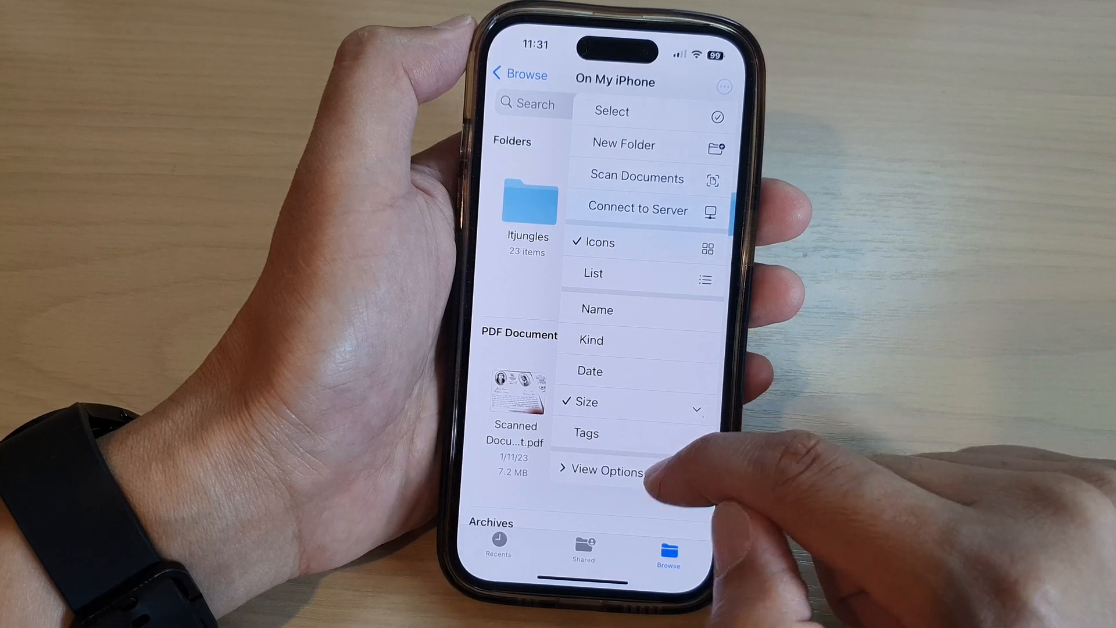
pyautogui.click(605, 471)
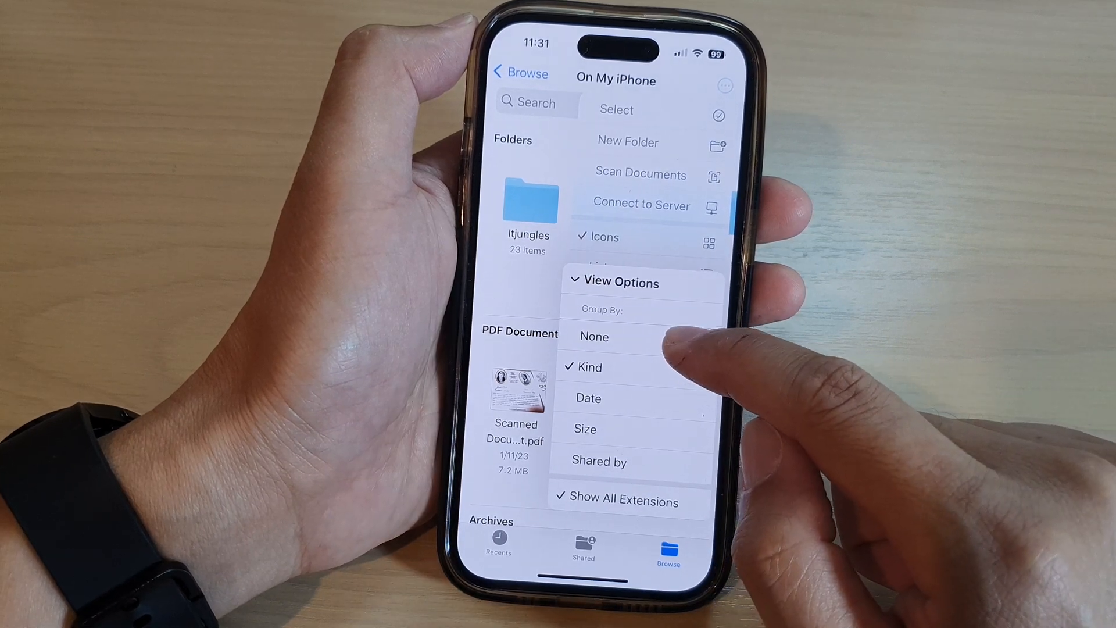
pyautogui.click(594, 336)
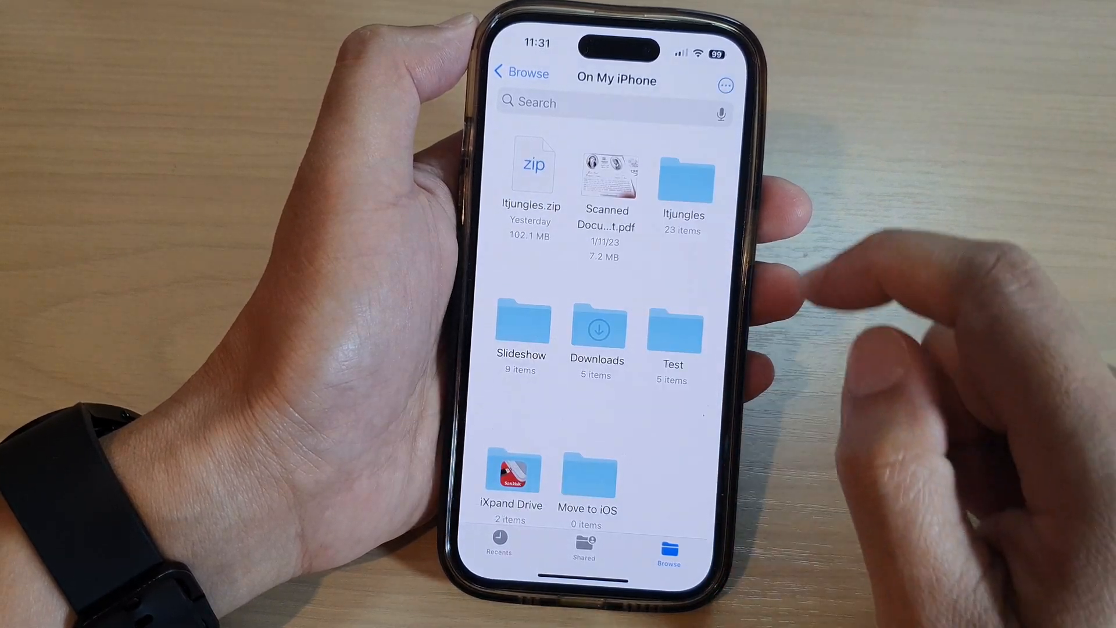
pyautogui.click(723, 84)
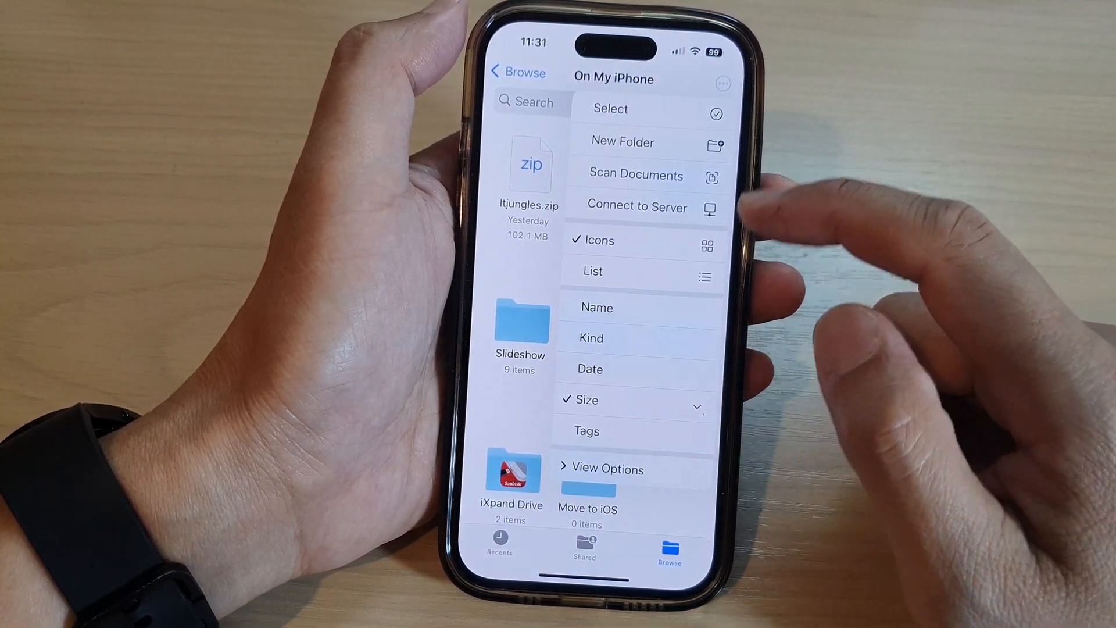
# Sort On My iPhone by date and select iXpand Drive, Itjungles and Test, then finish selecting
pyautogui.click(590, 368)
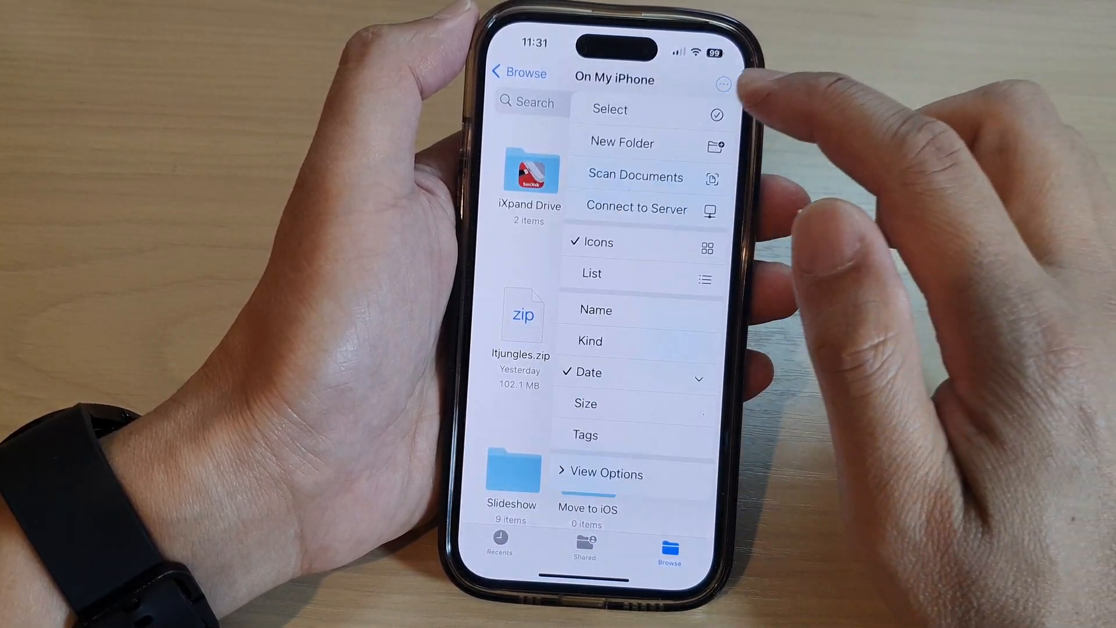
pyautogui.click(608, 109)
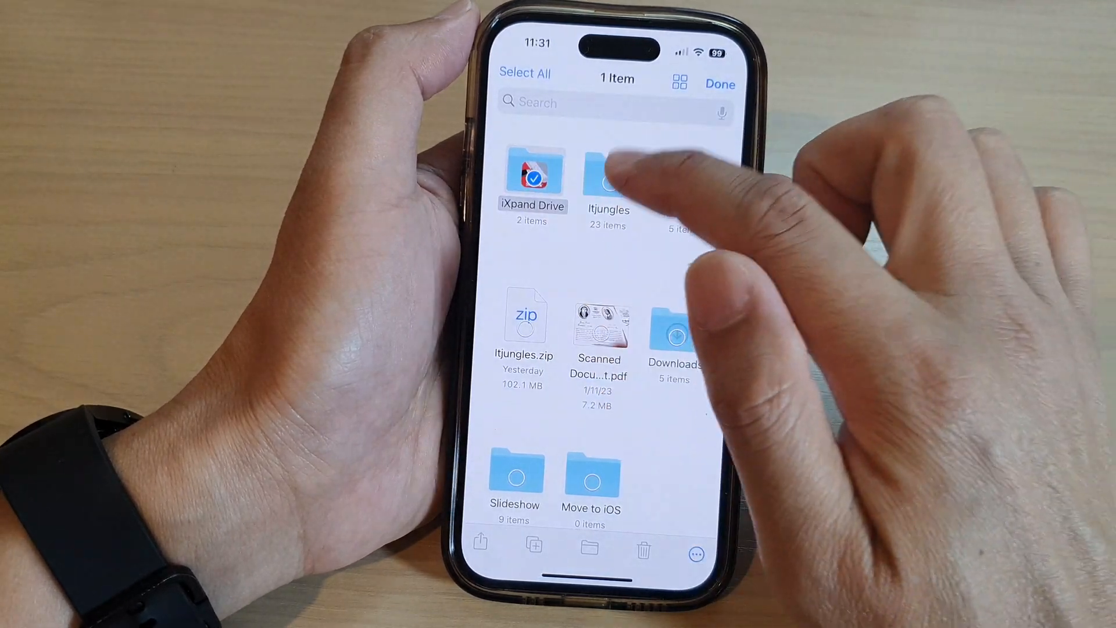
pyautogui.click(685, 174)
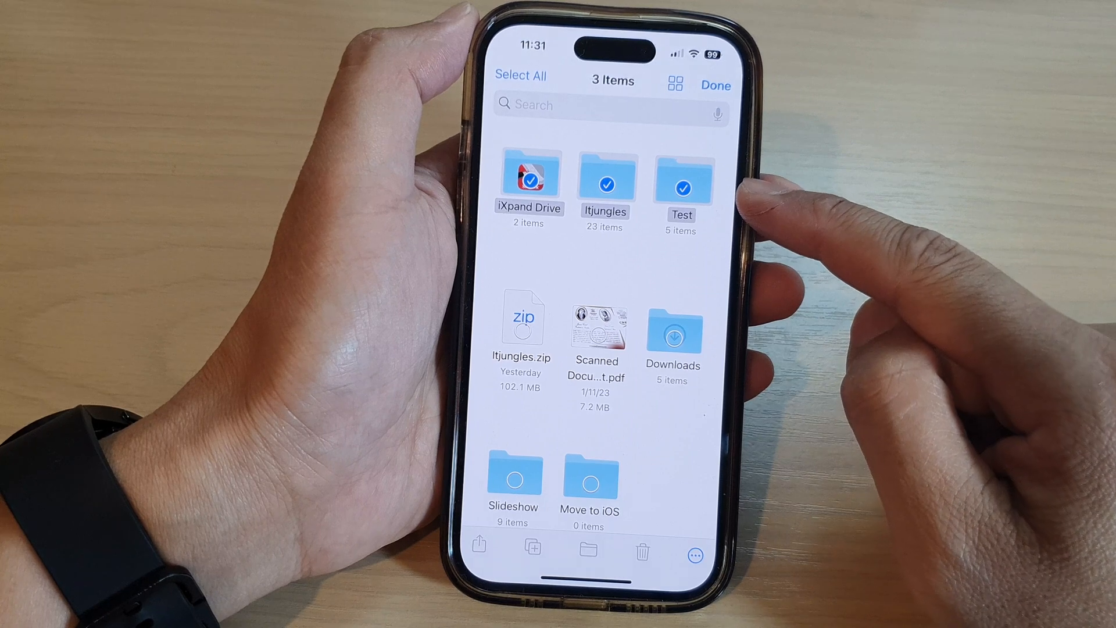
pyautogui.click(674, 335)
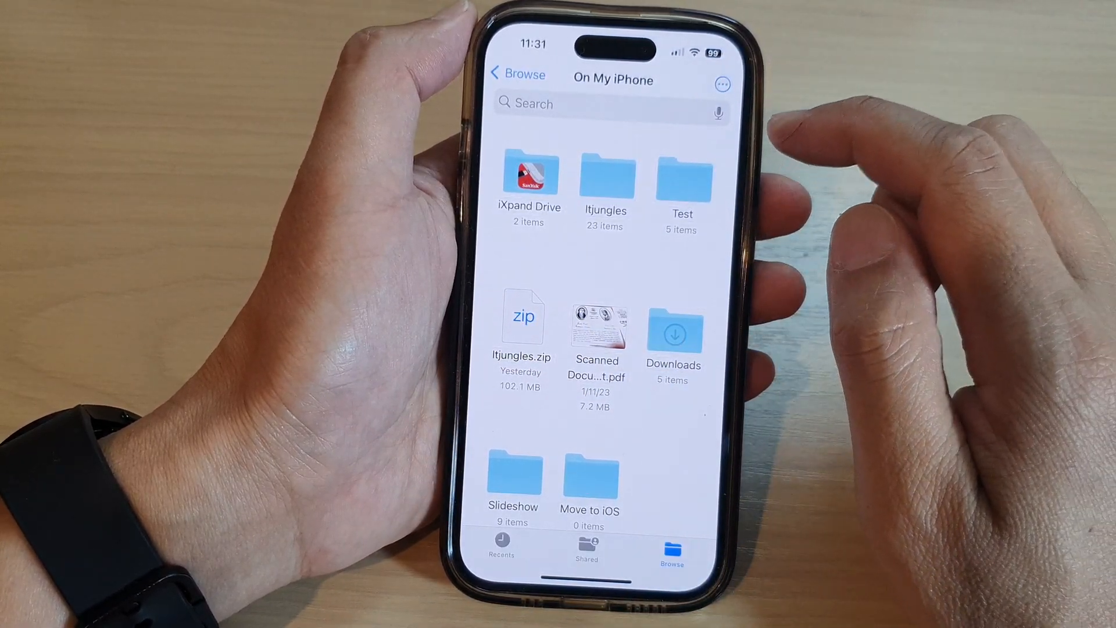
# Show the items as a list, switch back to icons, and return to Browse
pyautogui.click(722, 84)
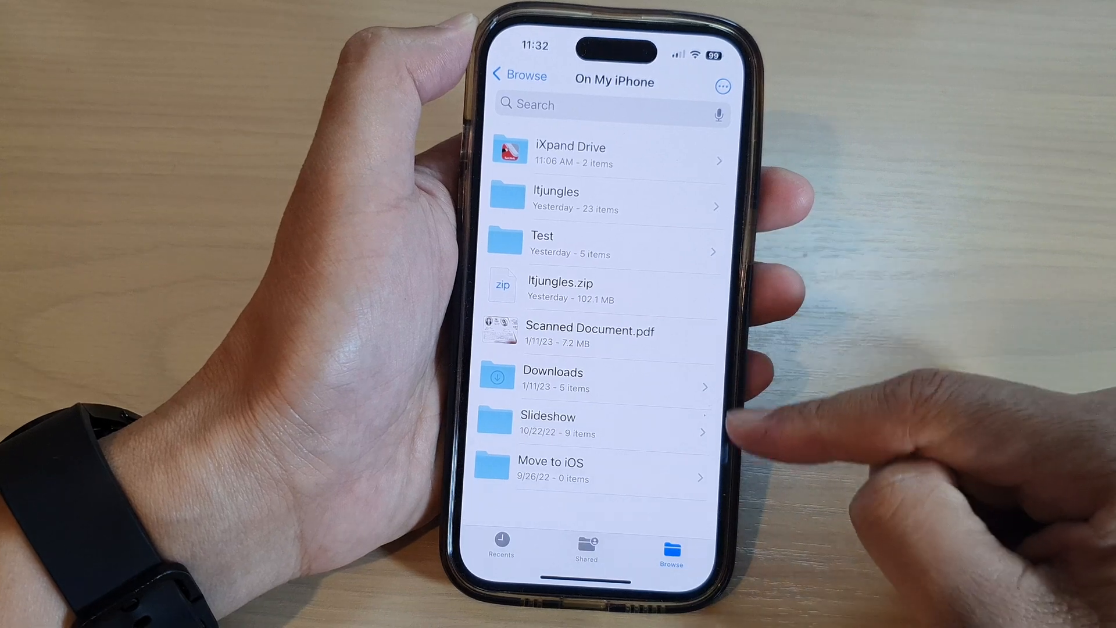
pyautogui.click(723, 85)
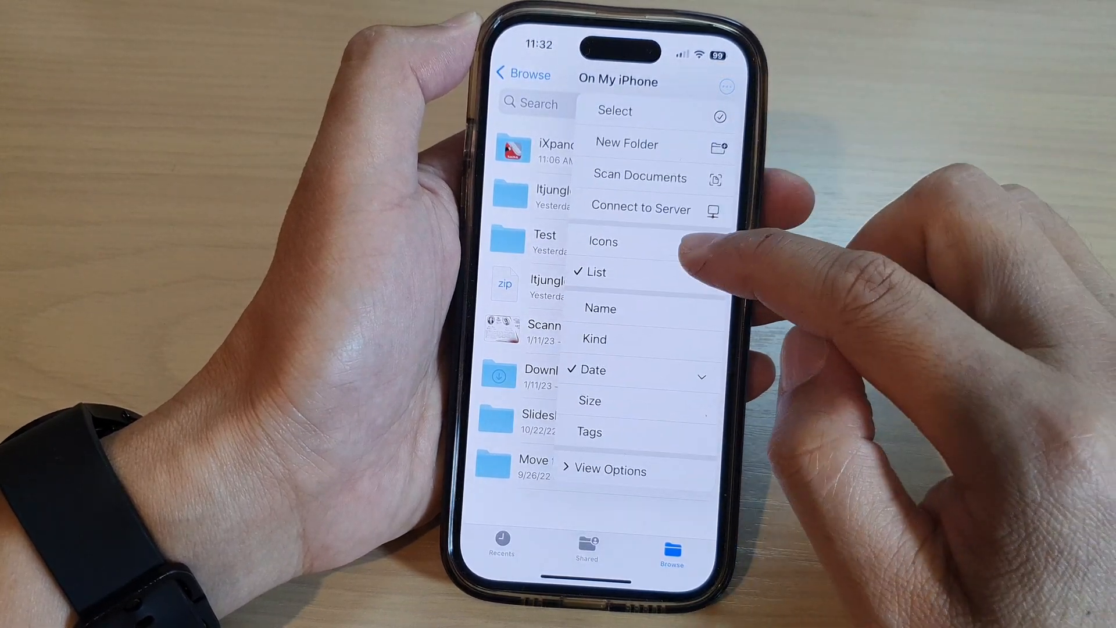
pyautogui.click(602, 242)
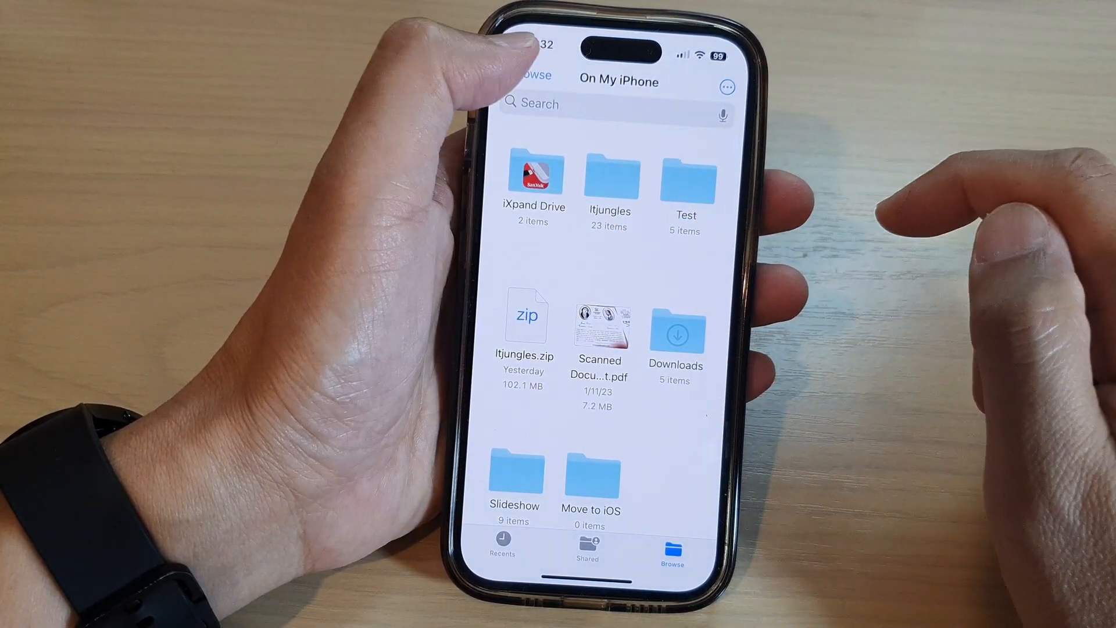
pyautogui.click(530, 74)
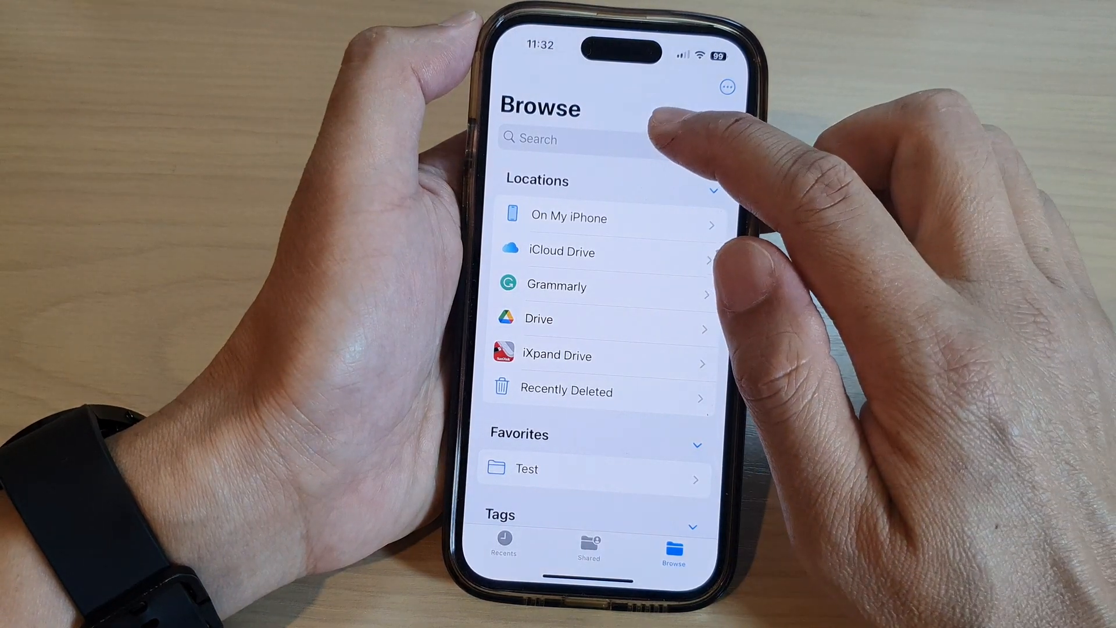
# Search all locations for 'Pdf' filtered to the PDF document kind
pyautogui.click(570, 138)
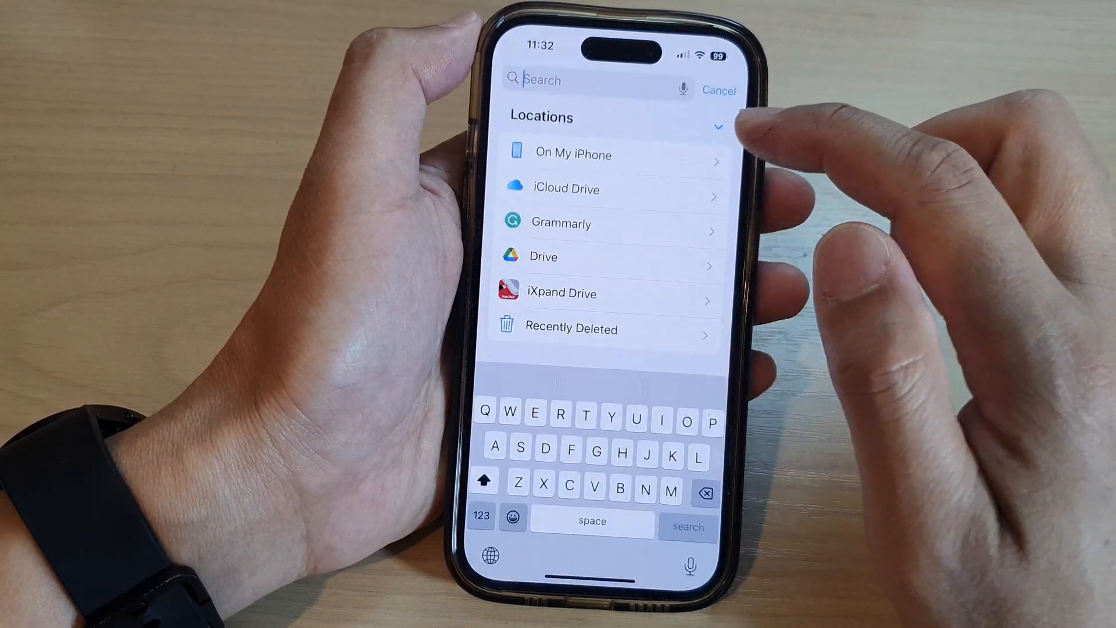
pyautogui.write('P')
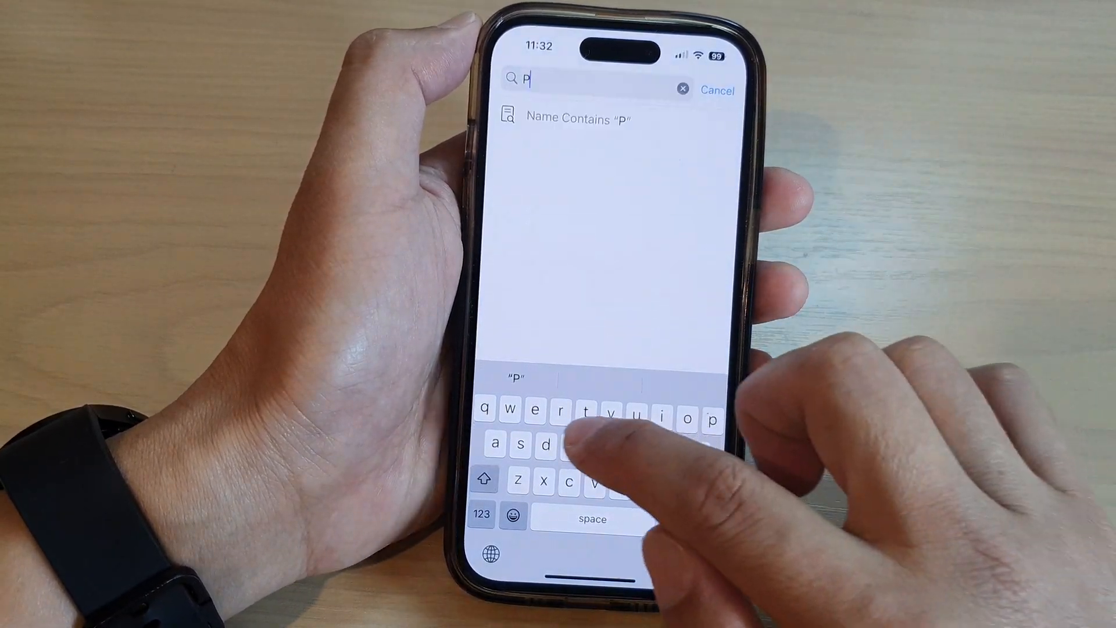
pyautogui.write('df')
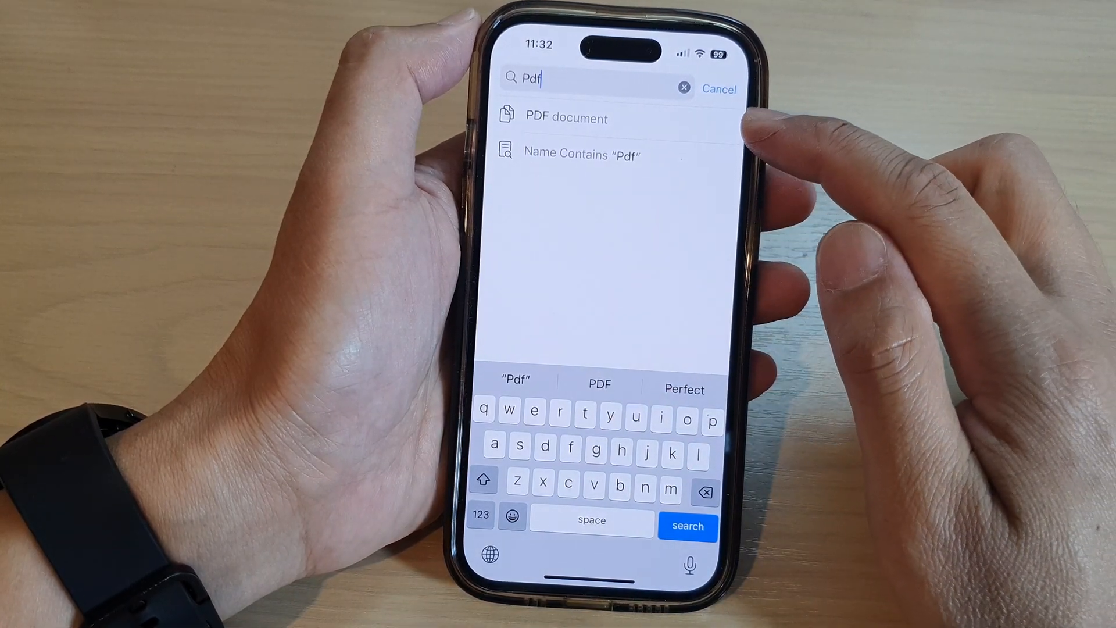
pyautogui.click(566, 118)
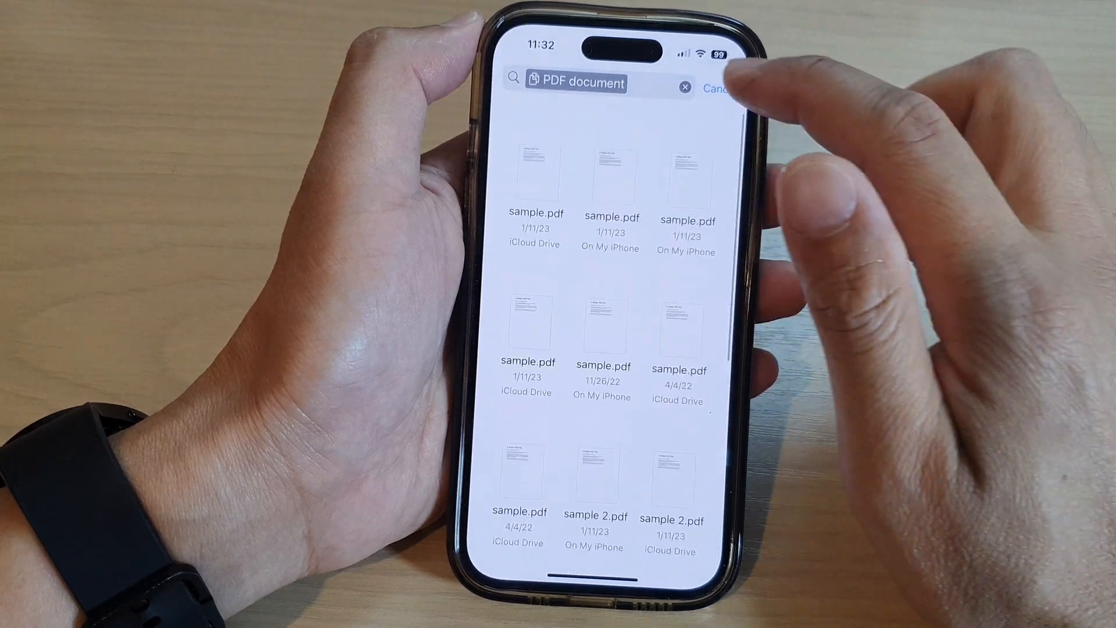
# Search again for 'Jpg' filtered to JPEG images, then cancel back to Browse
pyautogui.click(684, 87)
pyautogui.write('Jp')
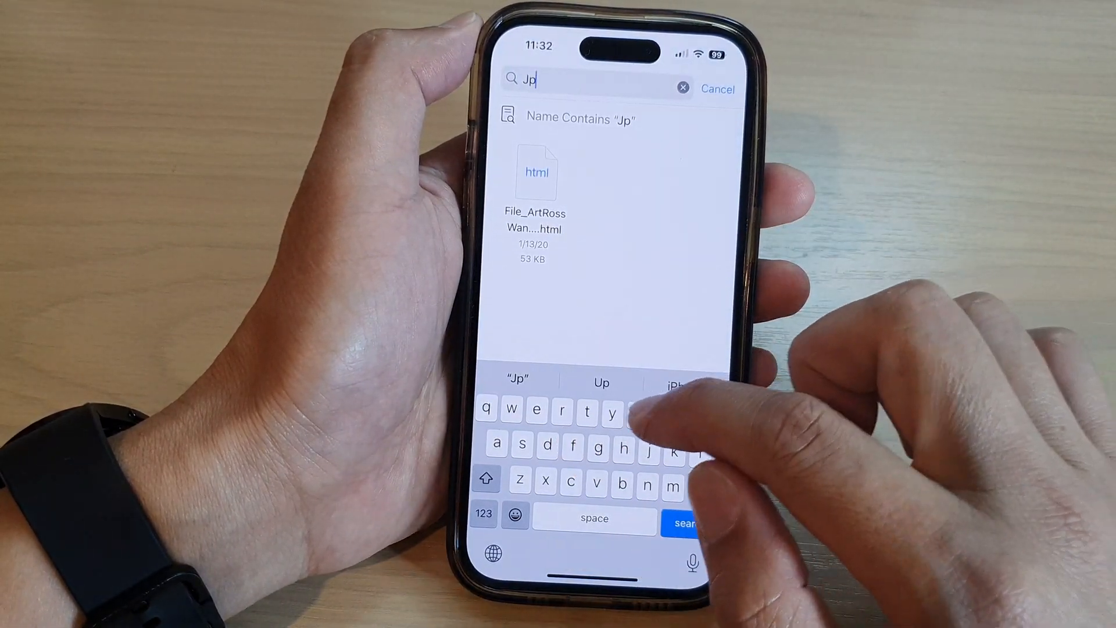
pyautogui.write('g')
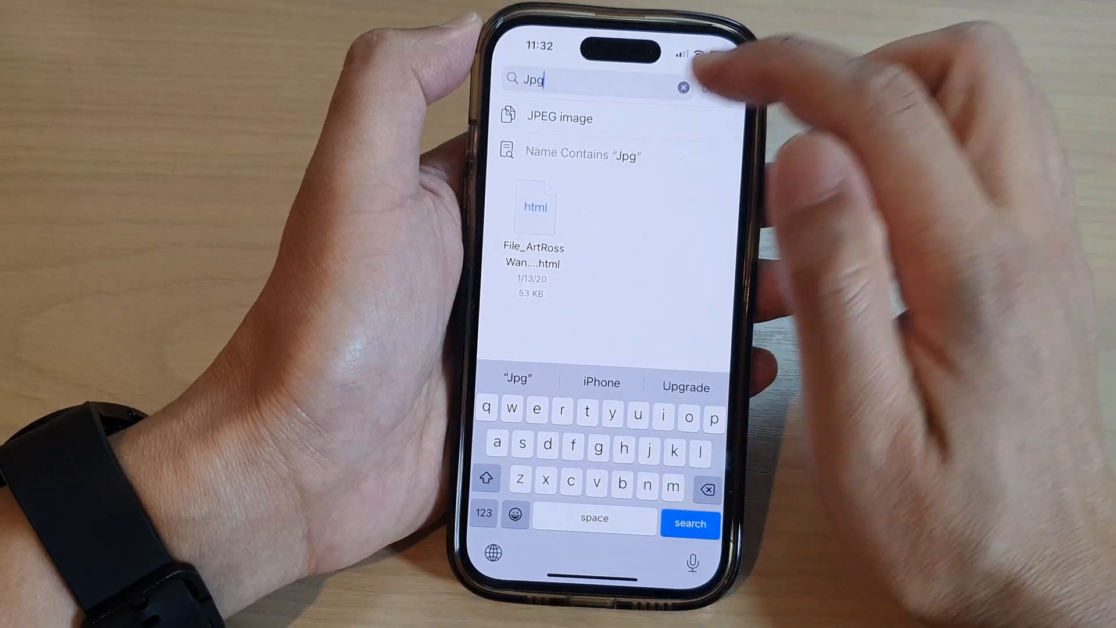
pyautogui.click(559, 118)
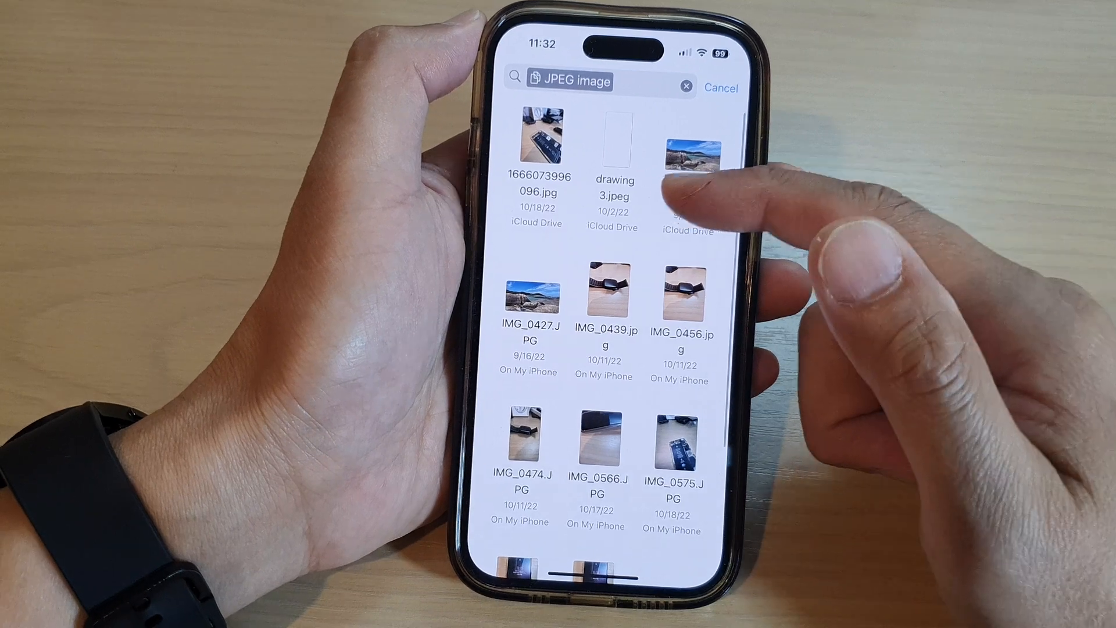
pyautogui.click(722, 87)
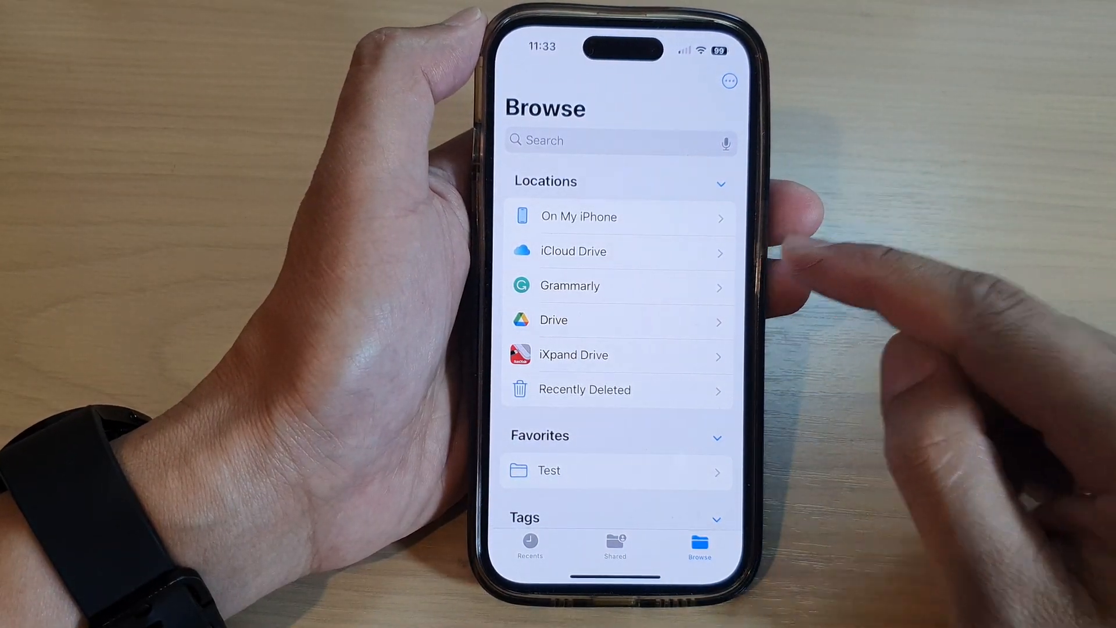
# Create a new tag named Compressed and apply it to Itjungles.zip in On My iPhone
pyautogui.click(579, 216)
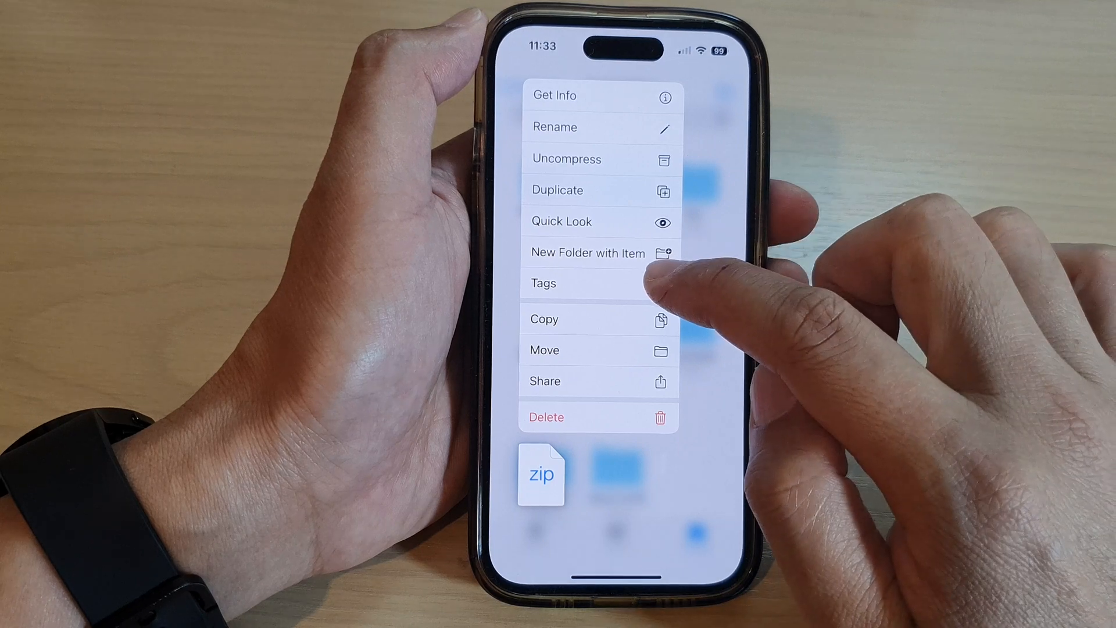
pyautogui.click(544, 283)
pyautogui.write('Compress')
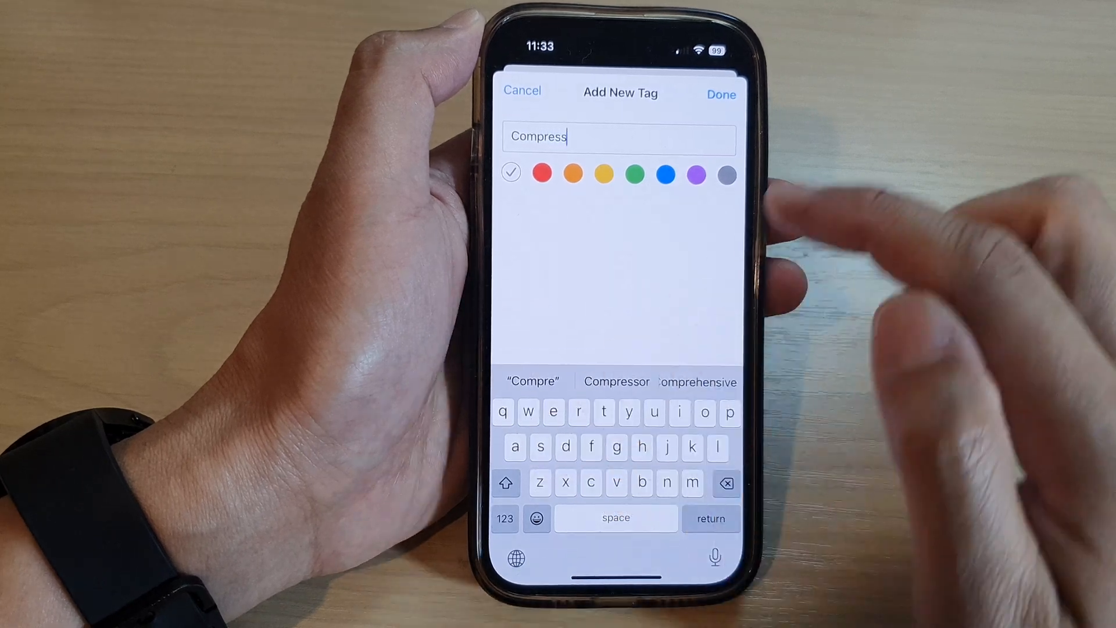
pyautogui.write('ed')
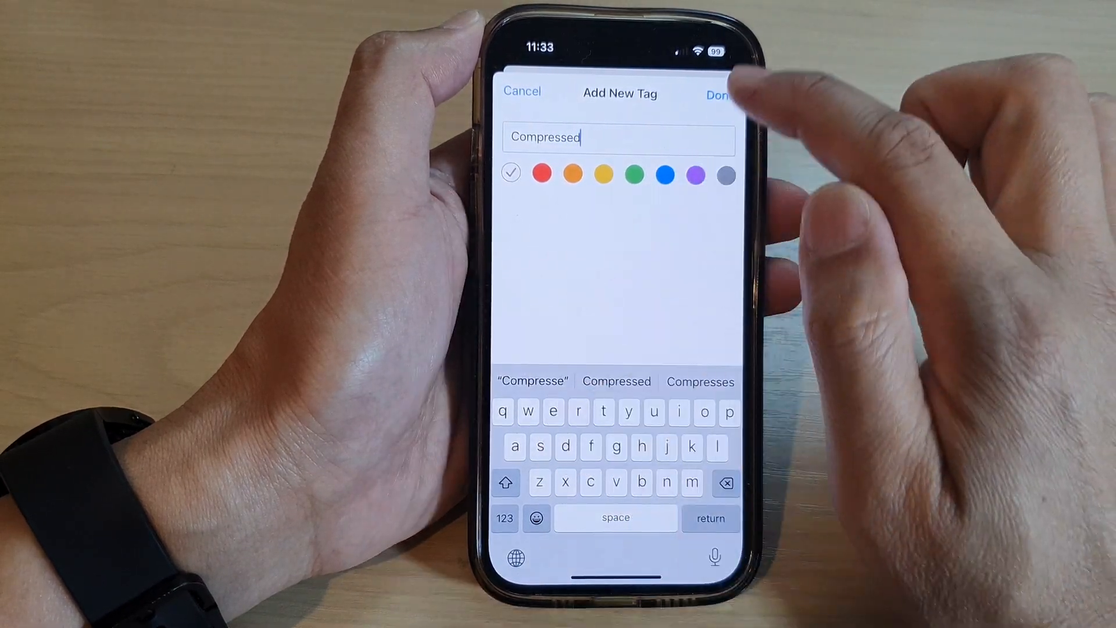
pyautogui.click(719, 94)
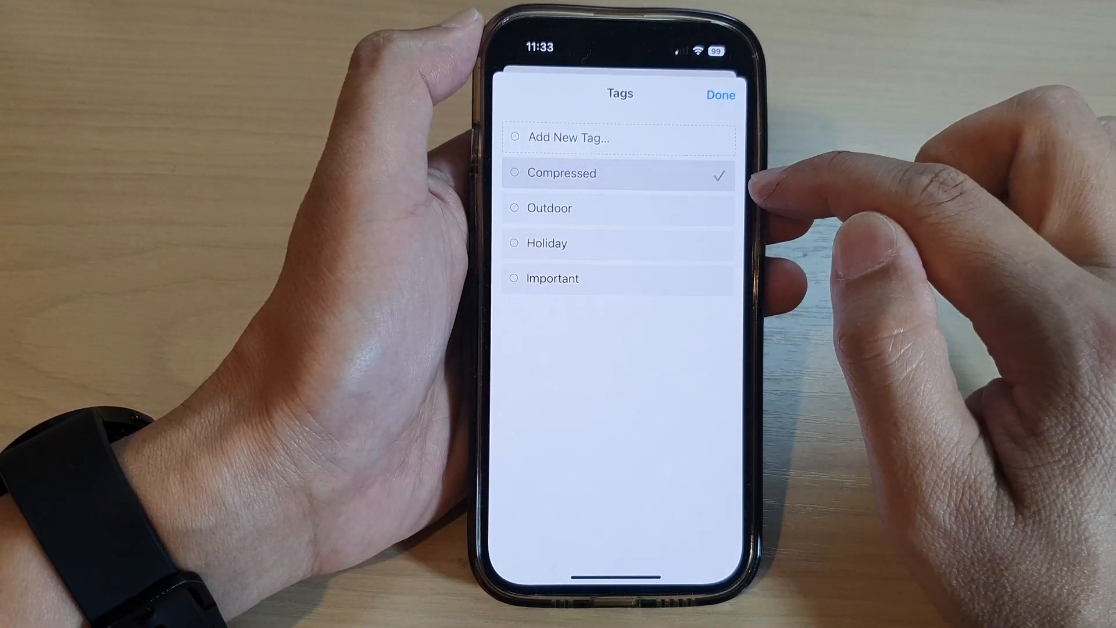
pyautogui.click(721, 94)
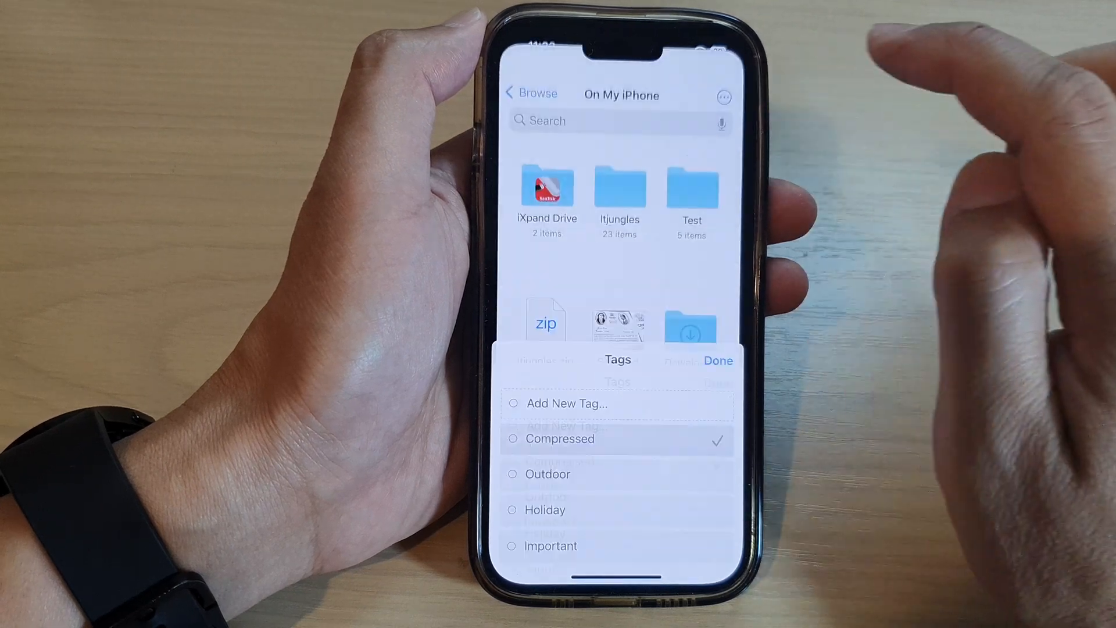
pyautogui.click(718, 360)
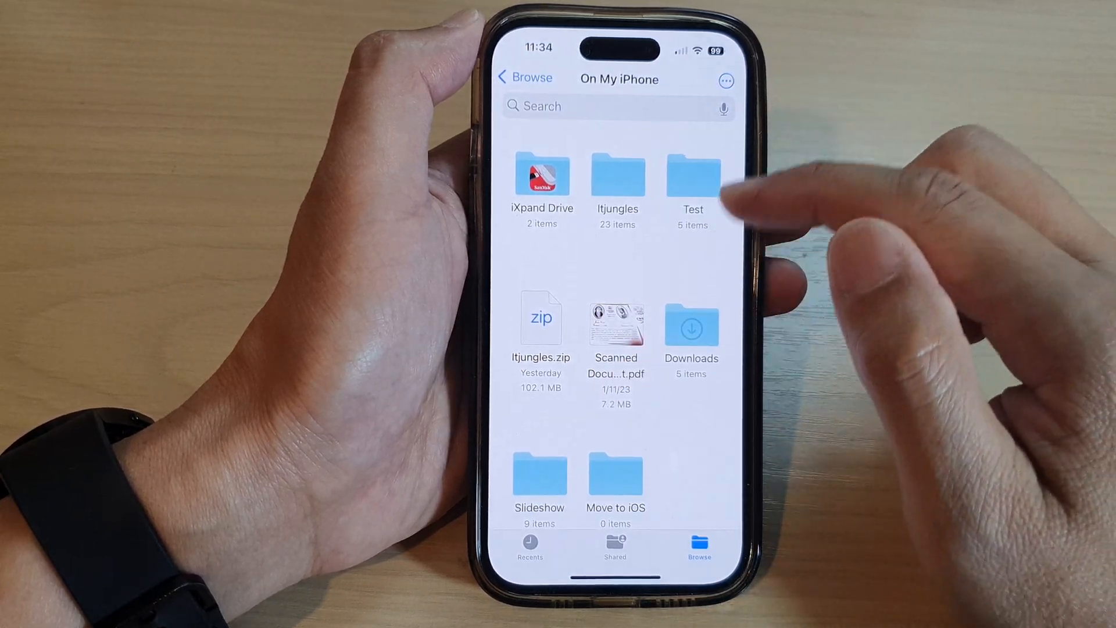
# Return to Browse and show the files carrying the new Compressed tag
pyautogui.click(526, 77)
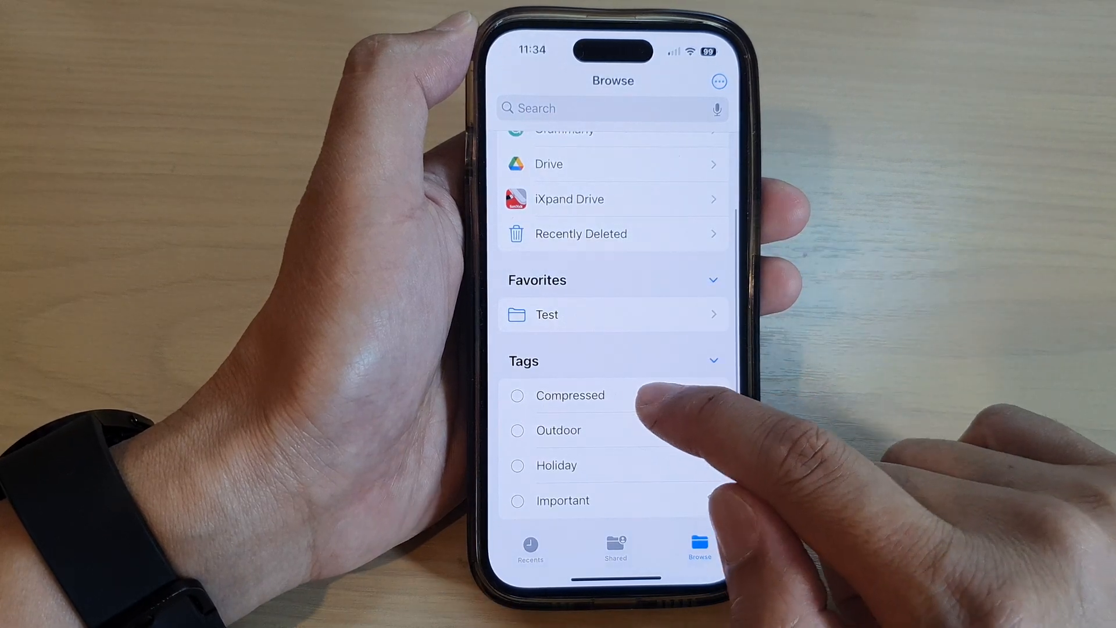
pyautogui.click(570, 395)
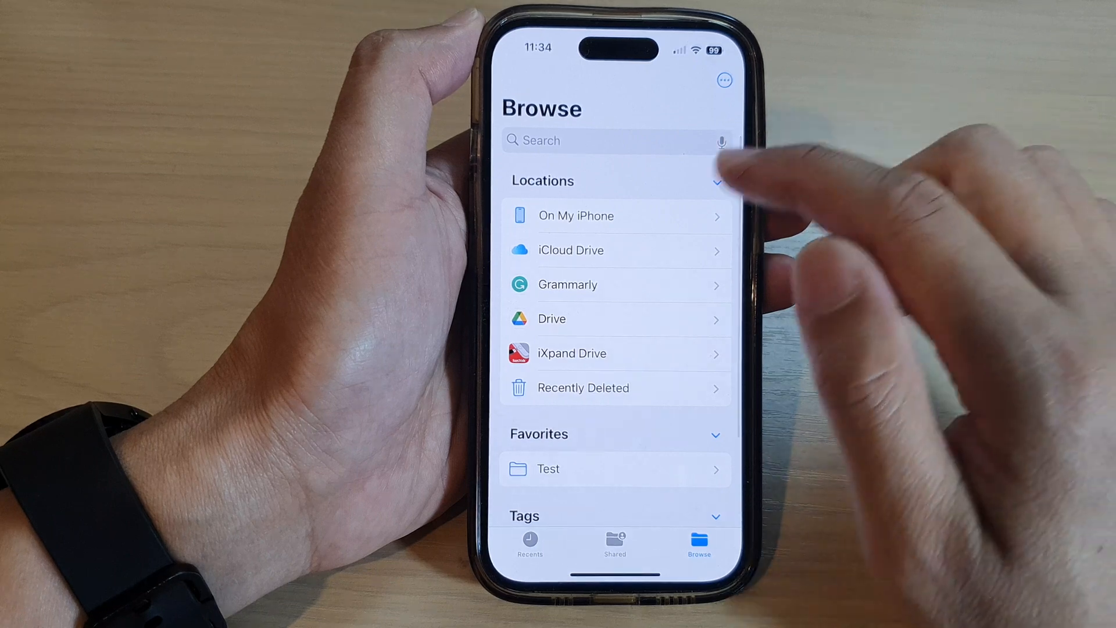
# Toggle Show All Extensions off and back on for the On My iPhone view
pyautogui.click(575, 216)
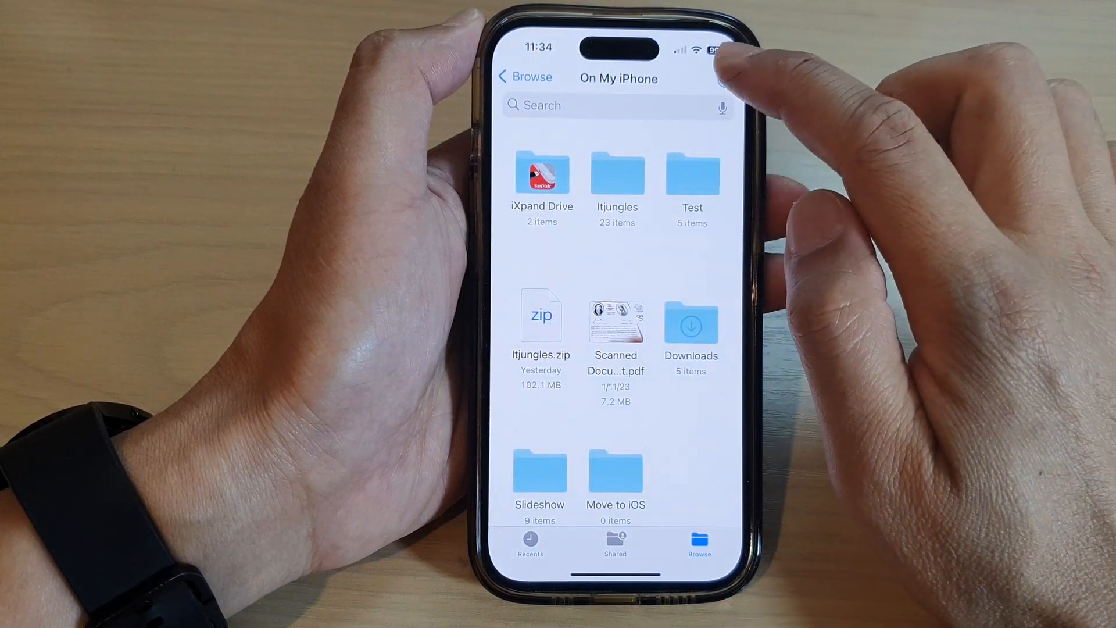
pyautogui.click(722, 78)
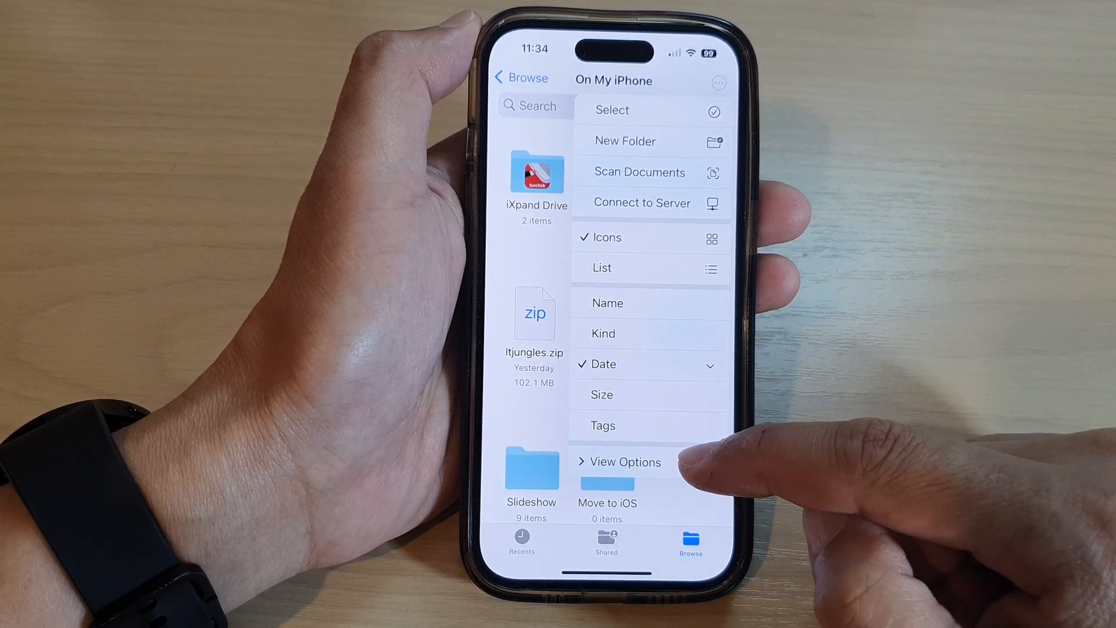
pyautogui.click(625, 462)
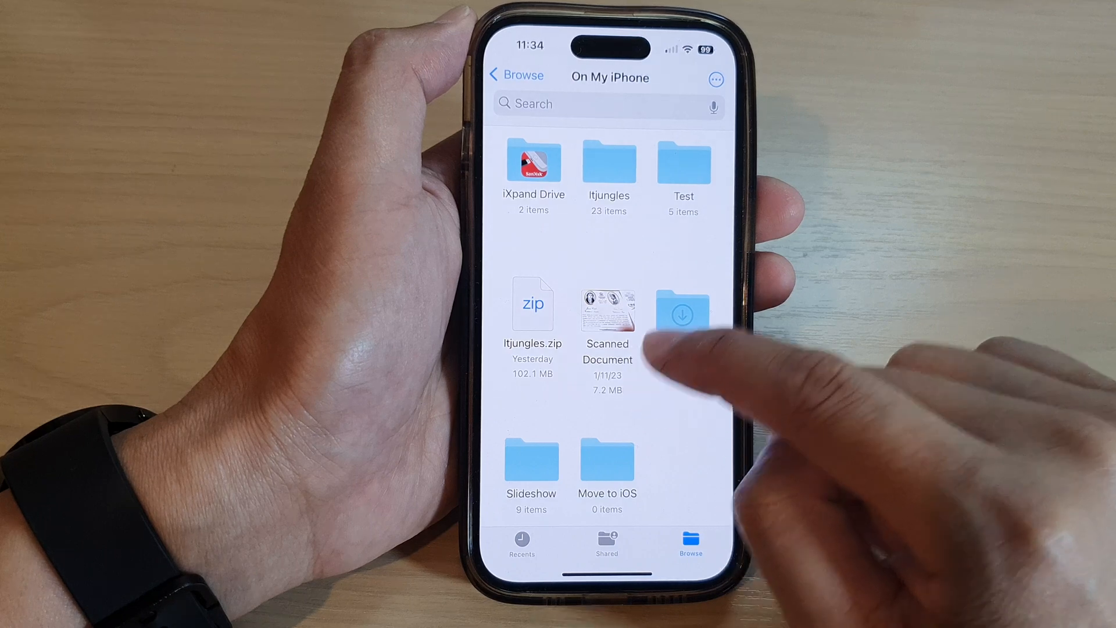
pyautogui.click(715, 78)
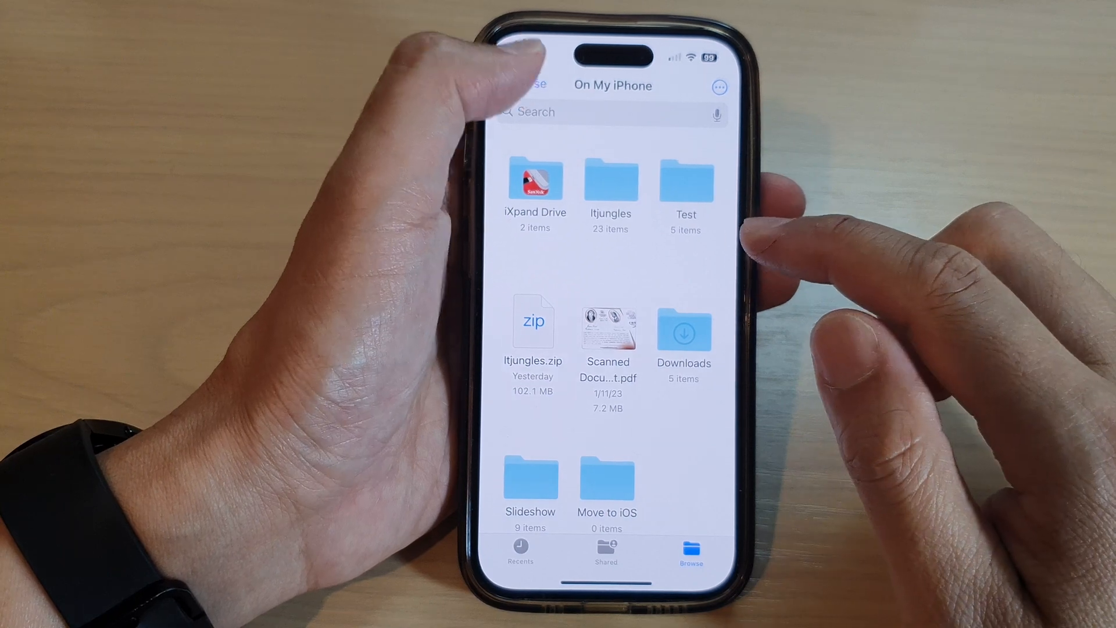
# Select five Recents photos and save them to the Itjungles folder via Save to Files
pyautogui.click(530, 84)
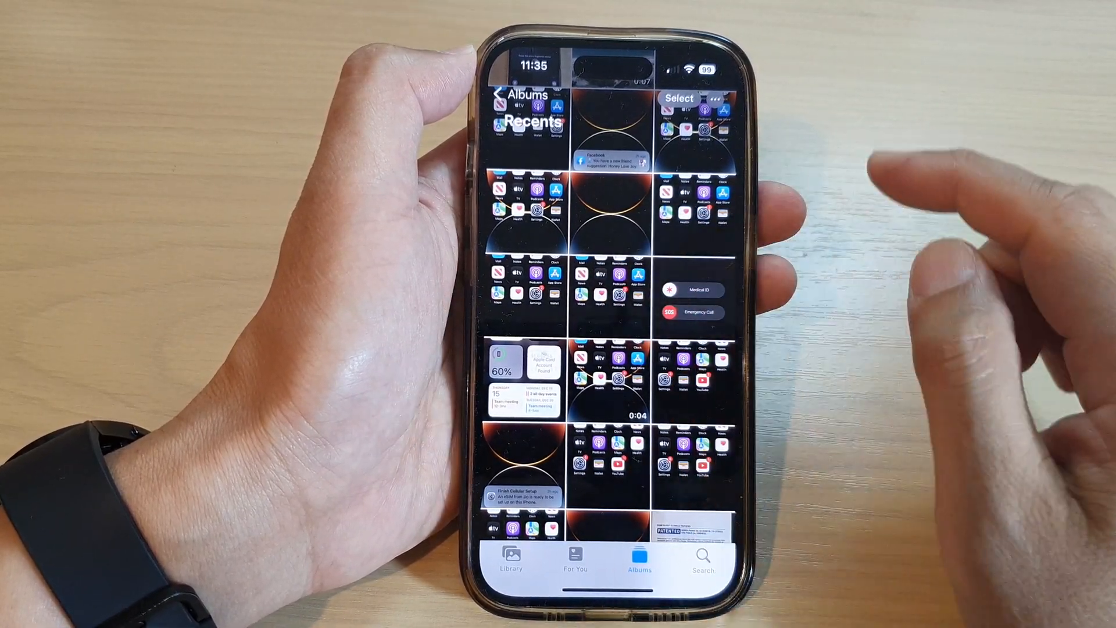
pyautogui.scroll(-3)
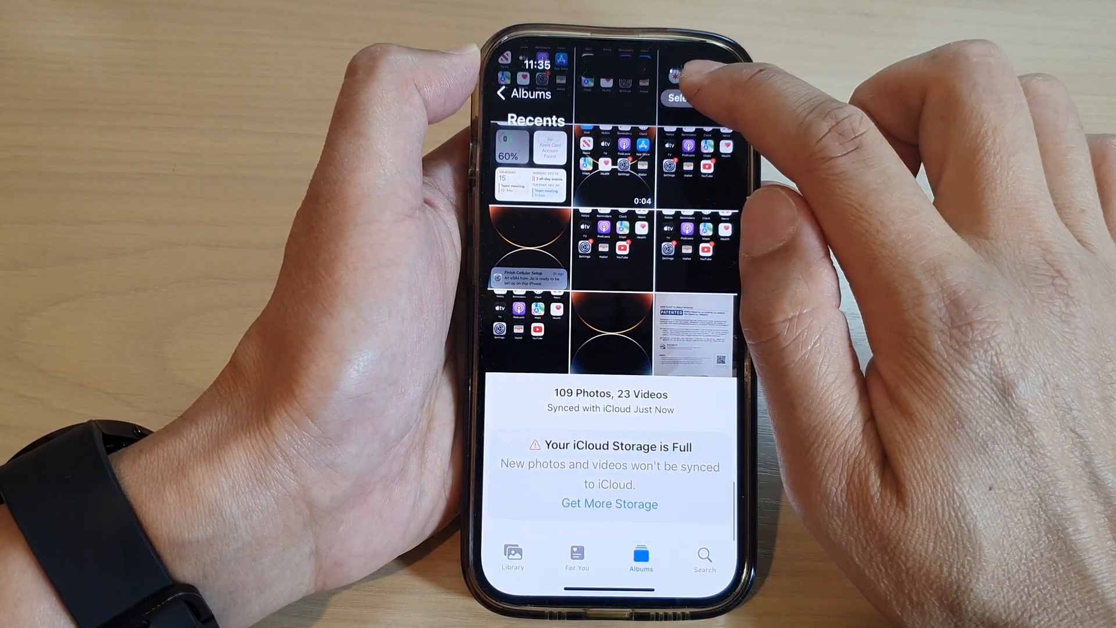
pyautogui.click(678, 98)
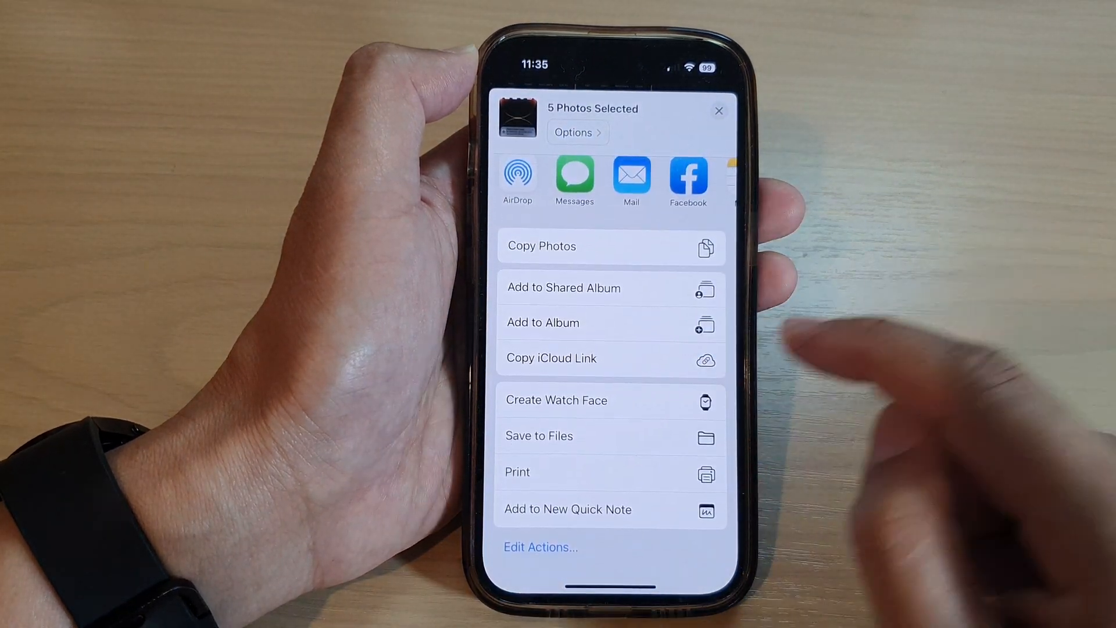
pyautogui.click(539, 436)
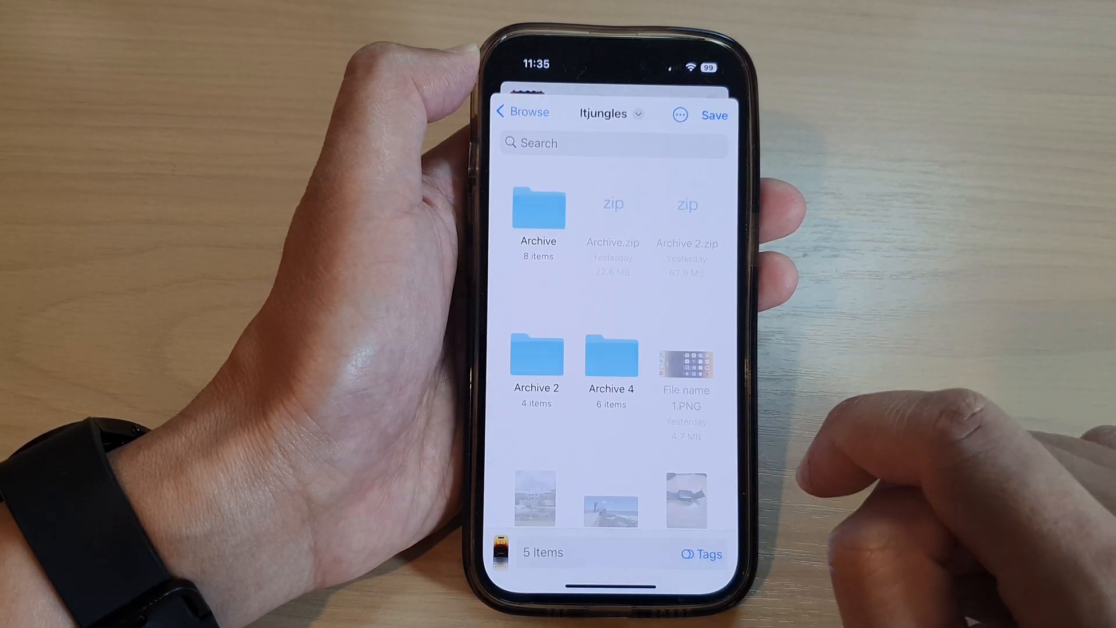
pyautogui.scroll(-3)
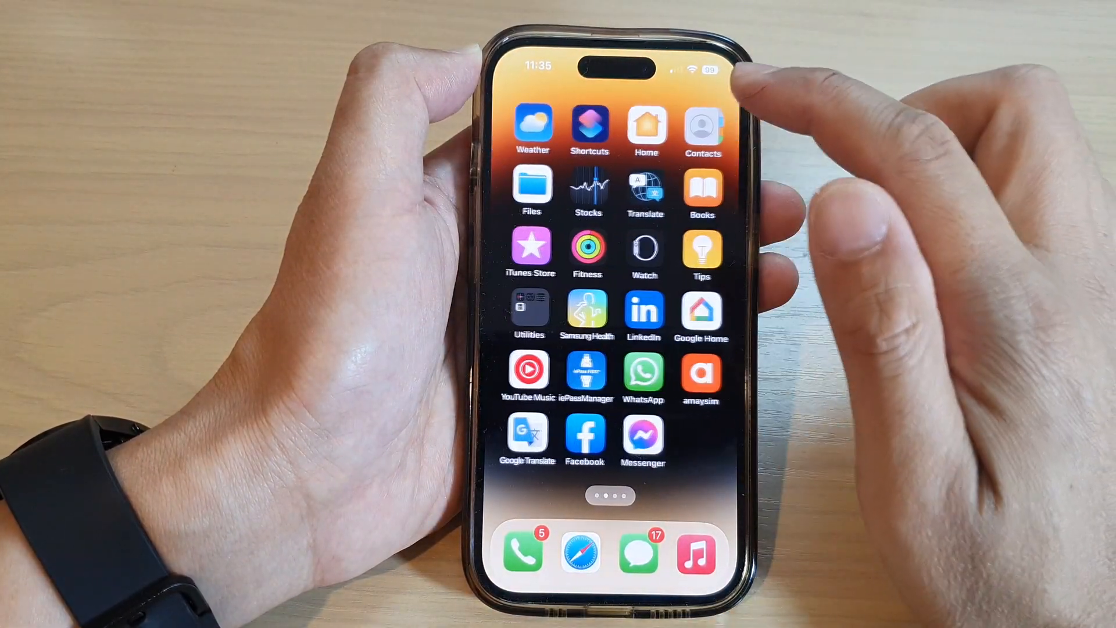
# Return to Files, browse On My iPhone > Itjungles > Archive and scroll the PNG images
pyautogui.click(530, 191)
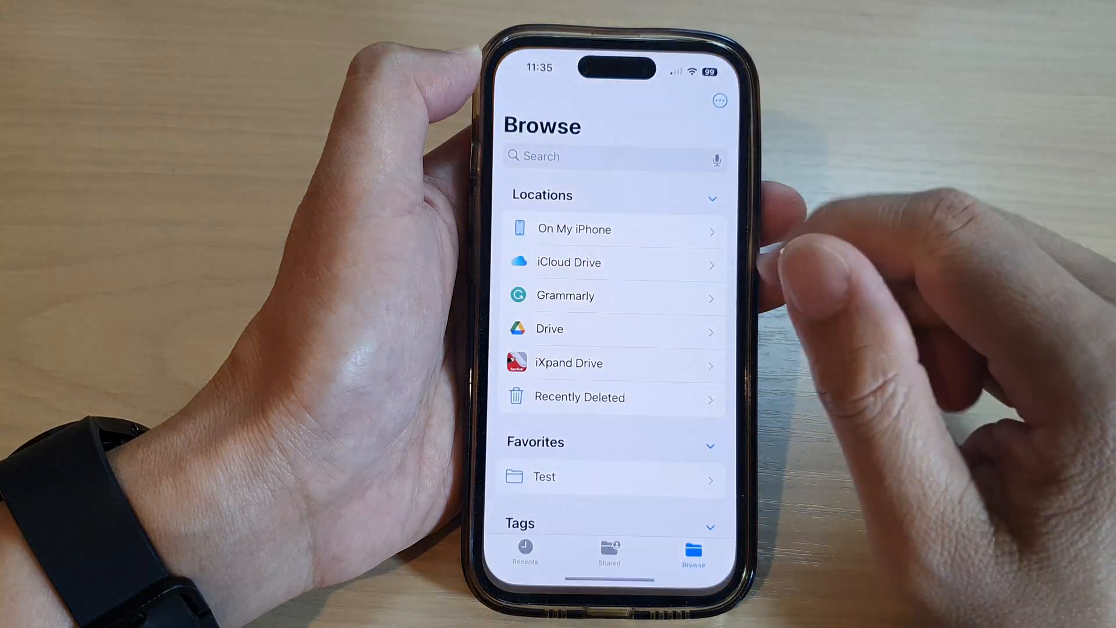
pyautogui.click(574, 230)
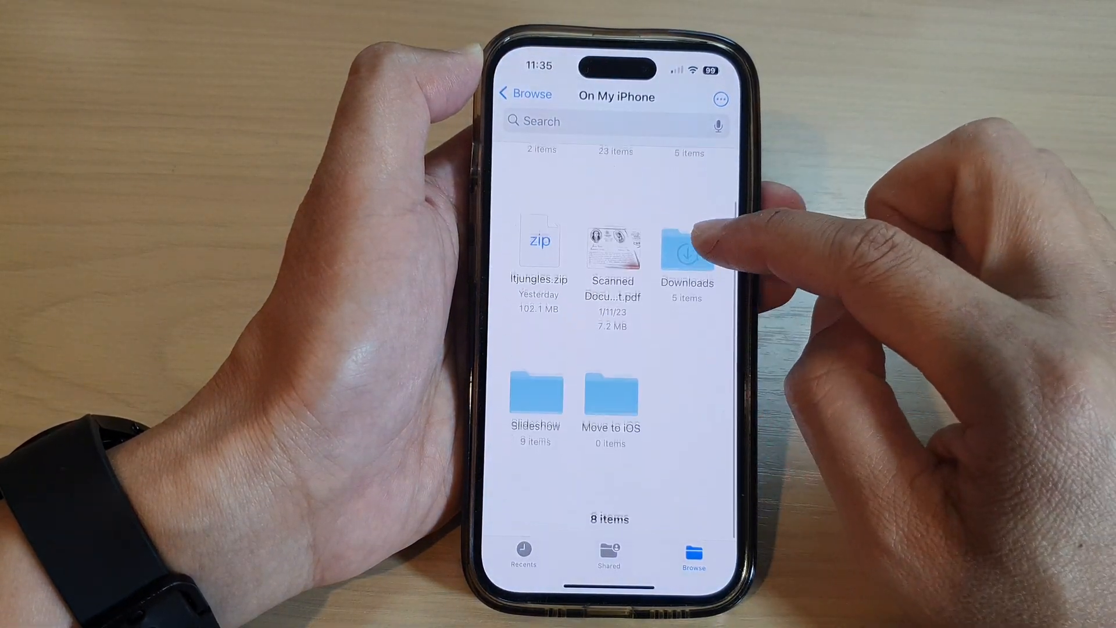
pyautogui.click(686, 242)
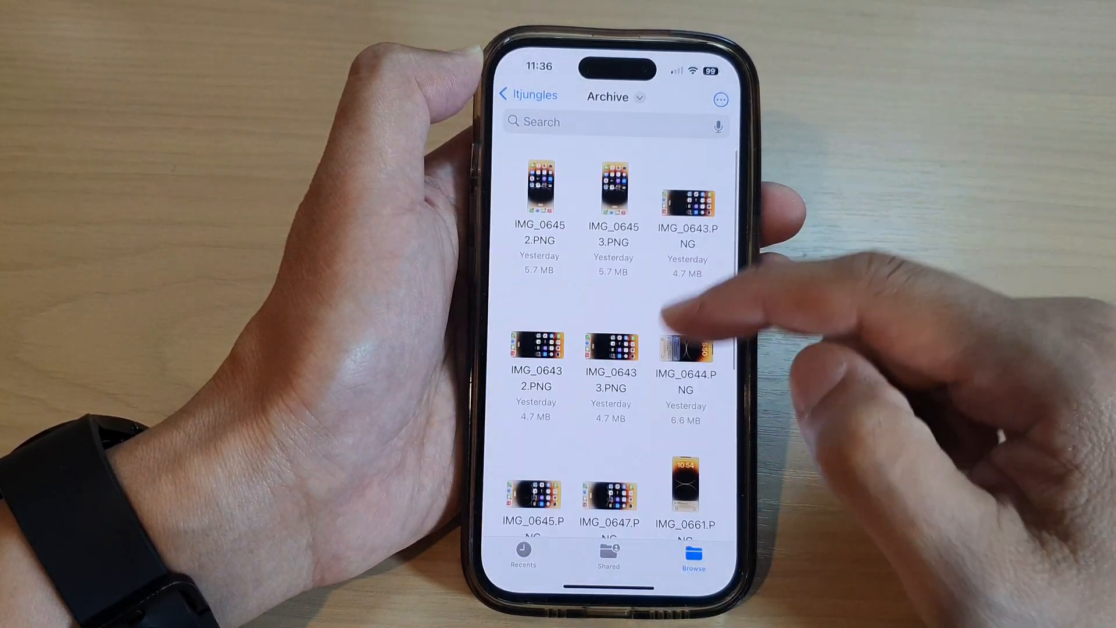
pyautogui.scroll(-3)
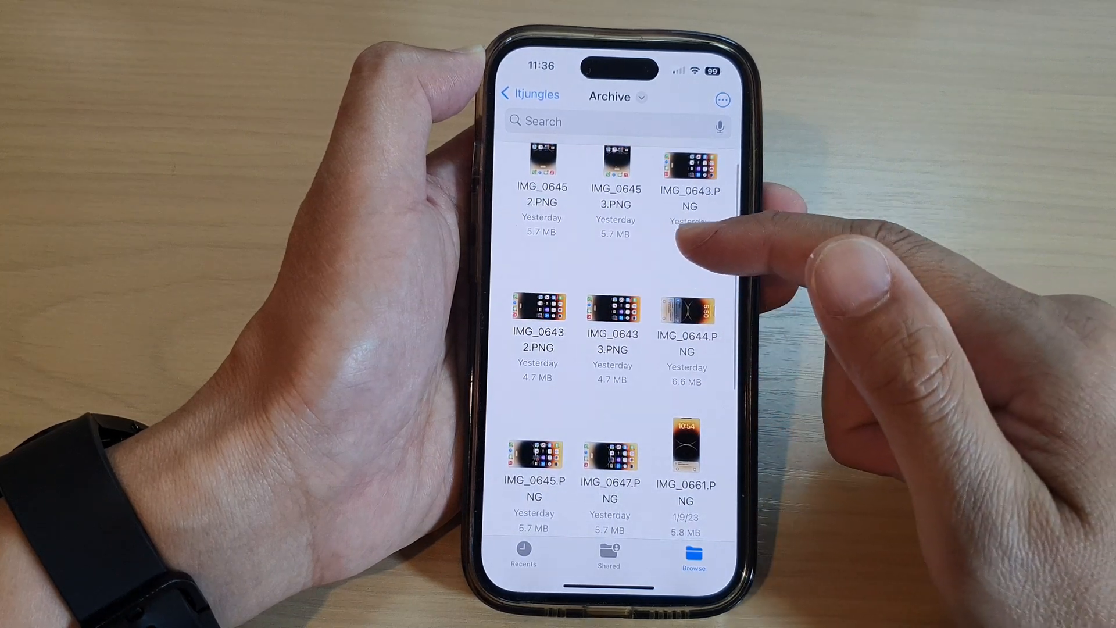